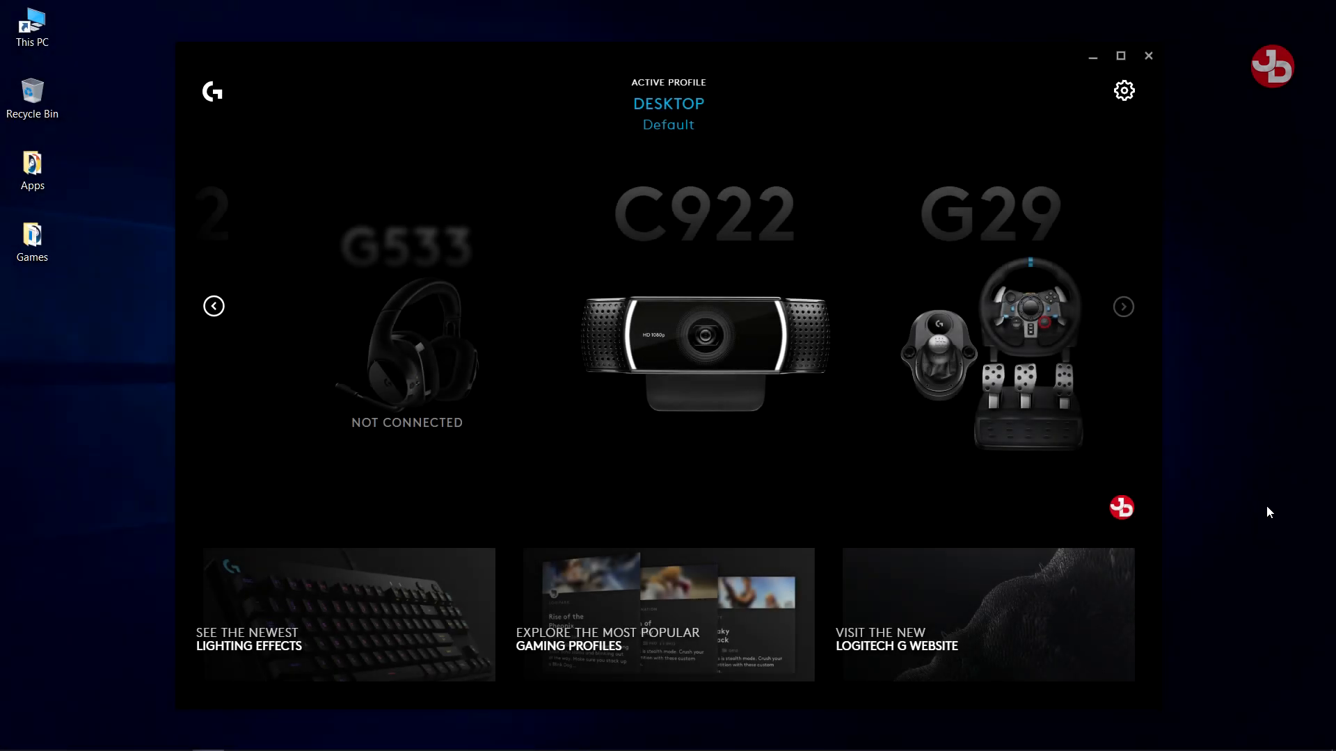
{"action": "mouse_move", "coordinate": [1201, 490]}
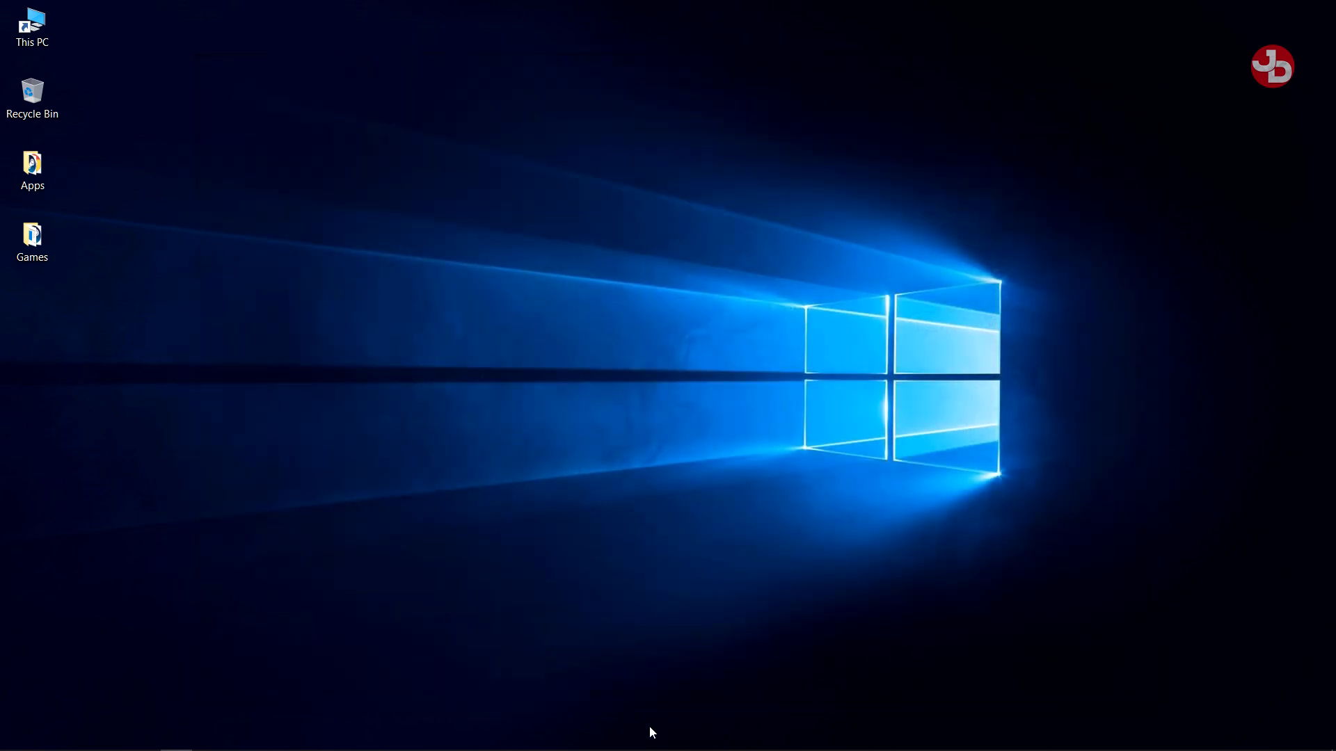
{"action": "mouse_move", "coordinate": [652, 731]}
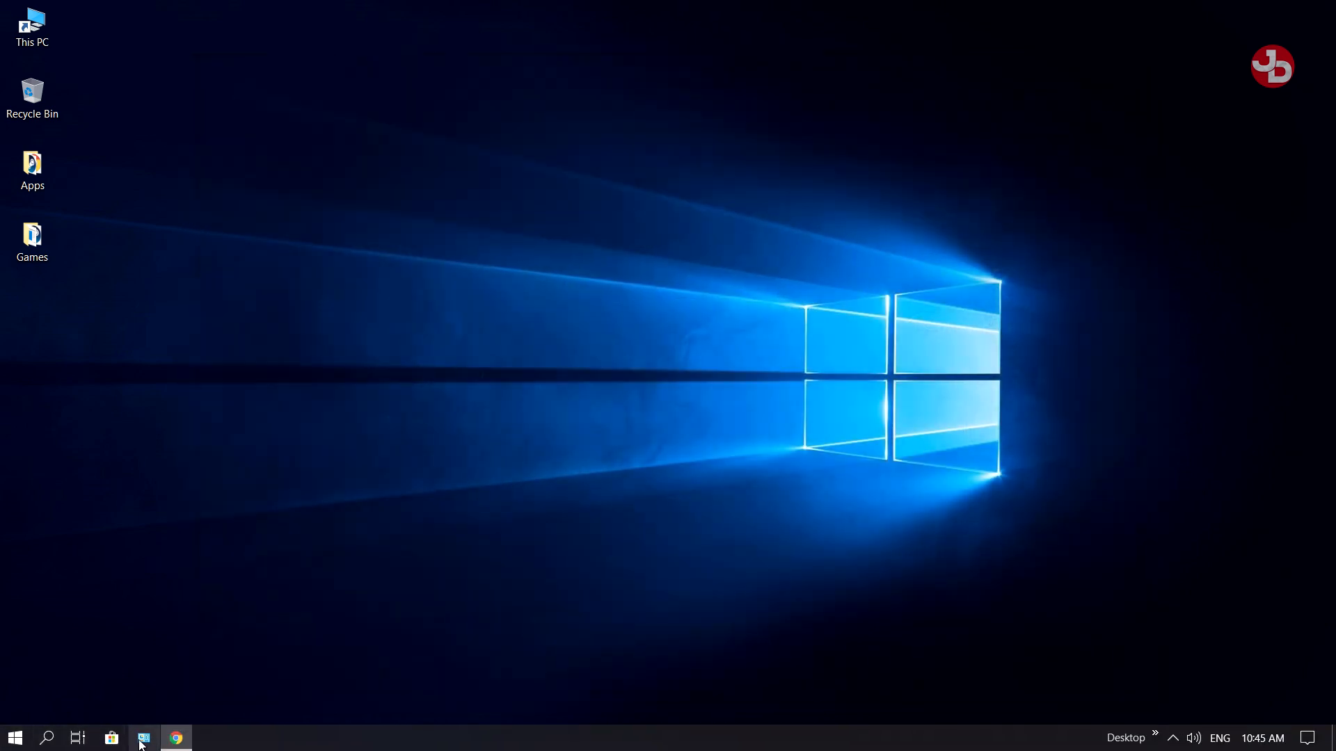
- Open Control Panel and go to View devices and printers
{"action": "left_click", "coordinate": [143, 738]}
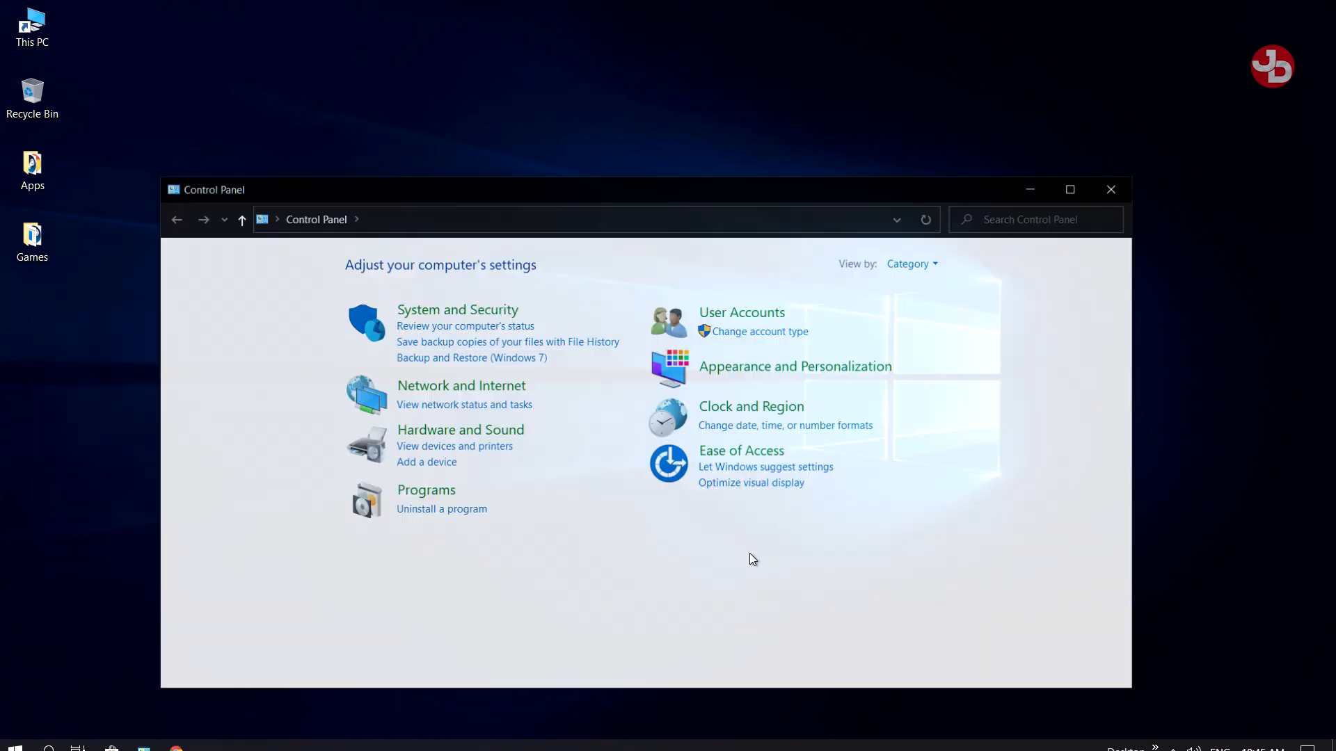
{"action": "mouse_move", "coordinate": [458, 430]}
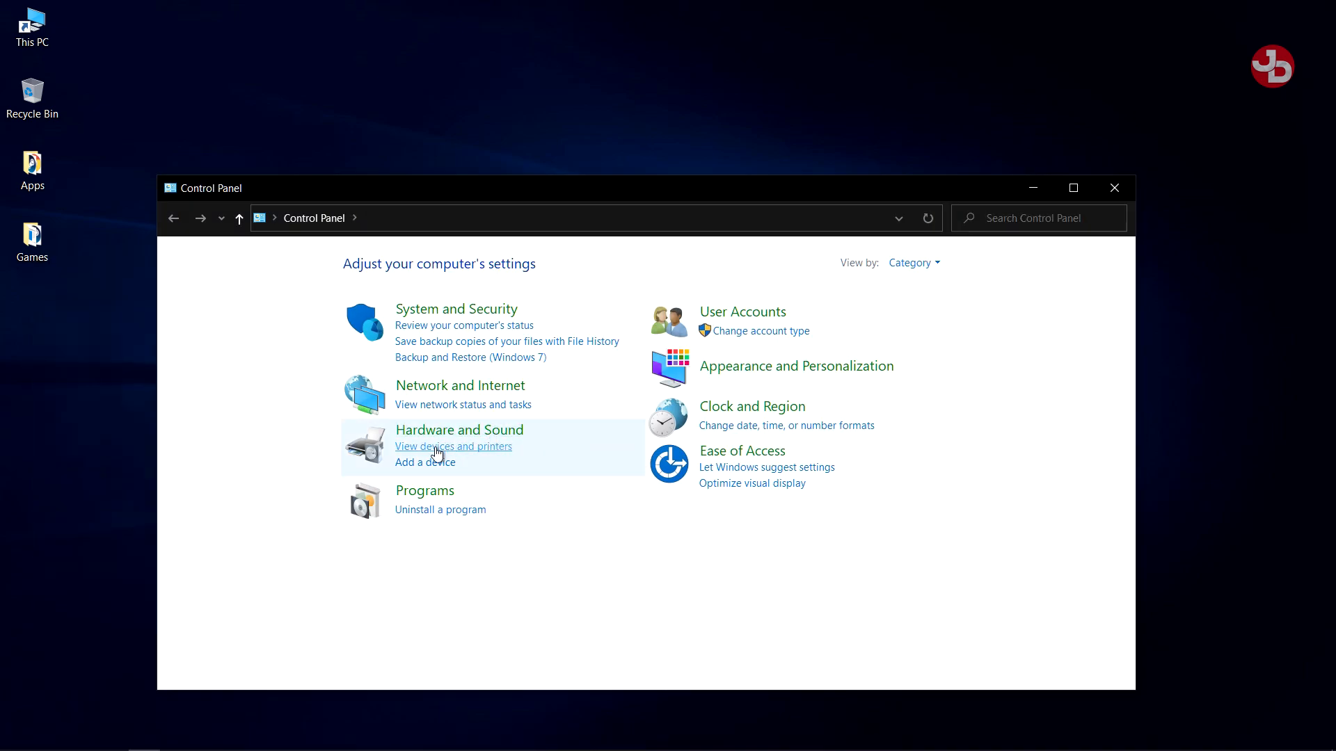
{"action": "left_click", "coordinate": [454, 446]}
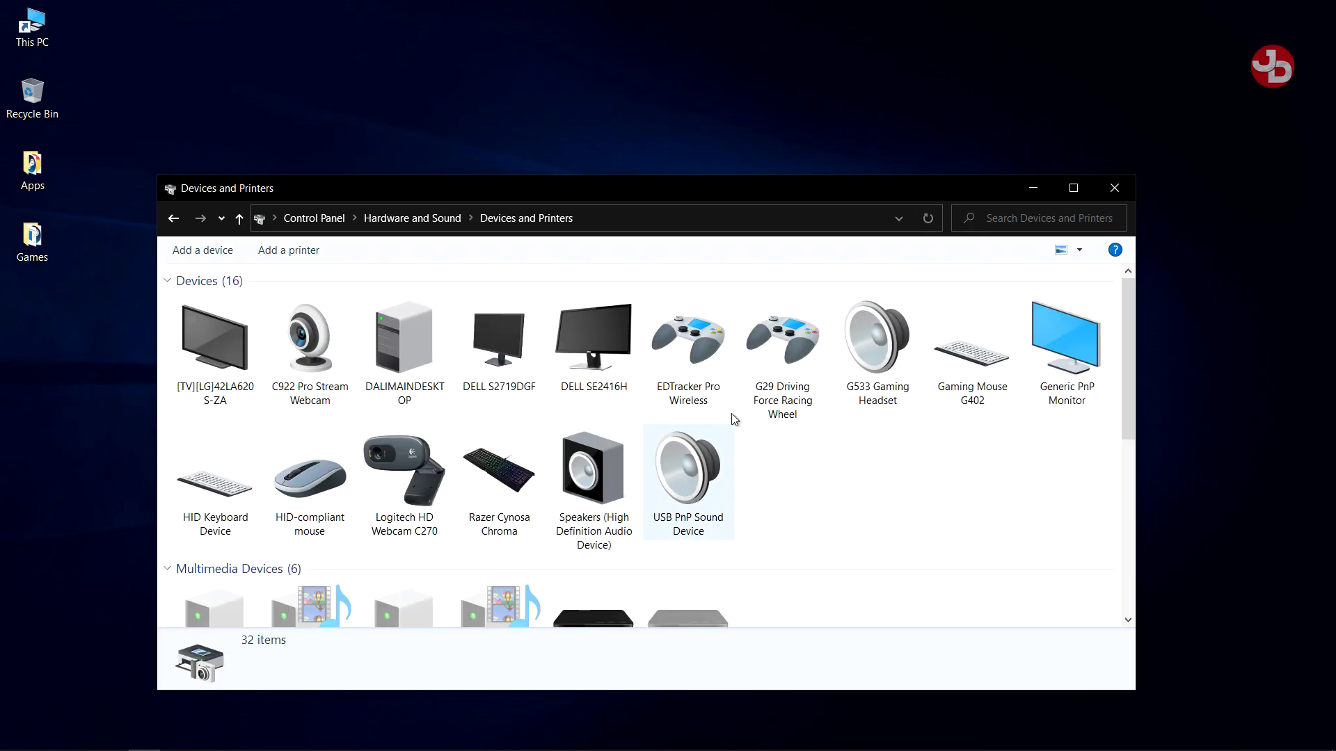
- Open the G29 Driving Force Racing Wheel's properties on the Hardware tab
{"action": "right_click", "coordinate": [781, 338]}
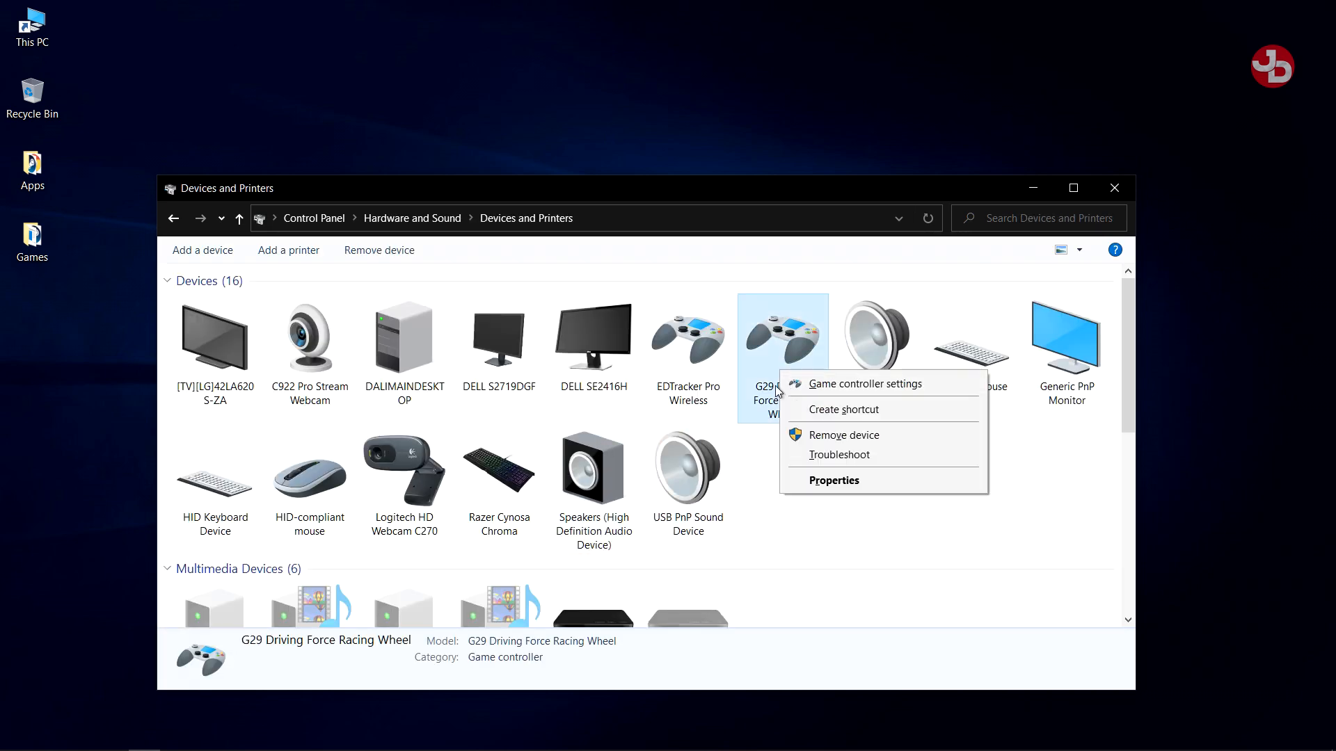
{"action": "mouse_move", "coordinate": [857, 394]}
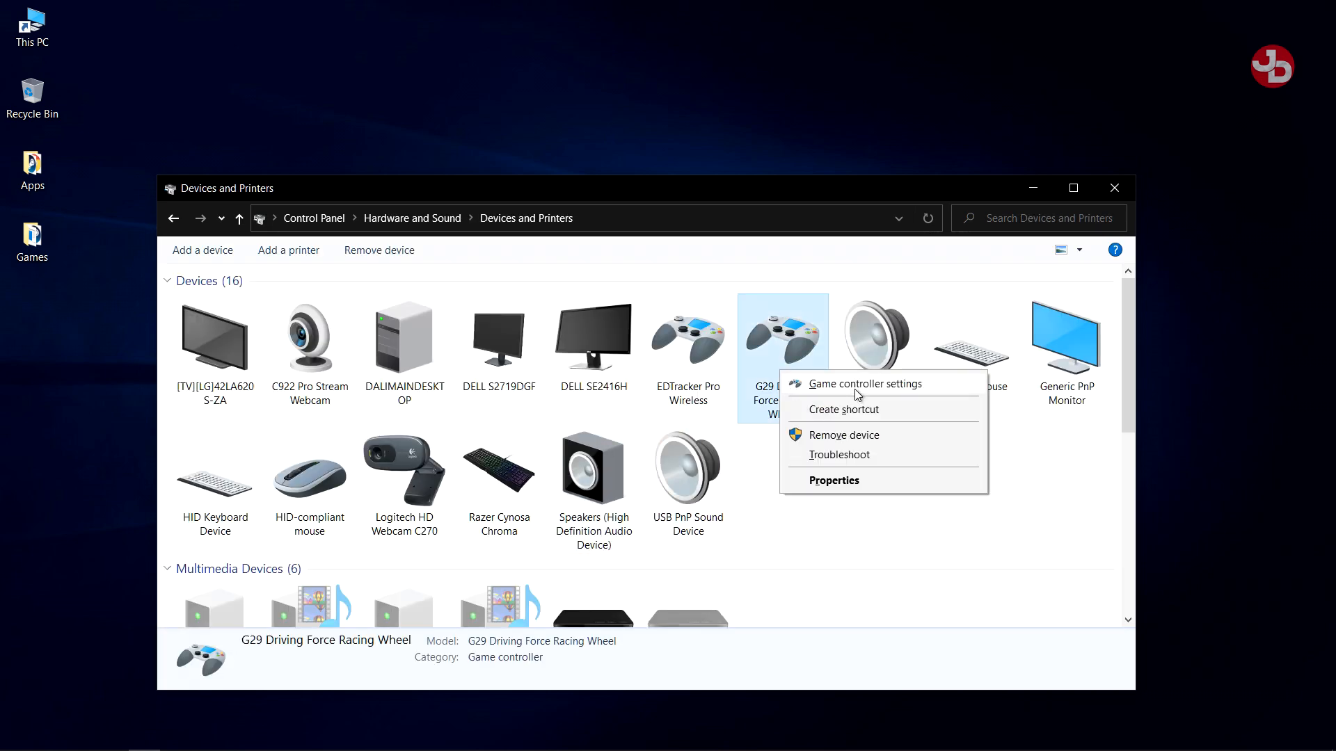
{"action": "left_click", "coordinate": [834, 481]}
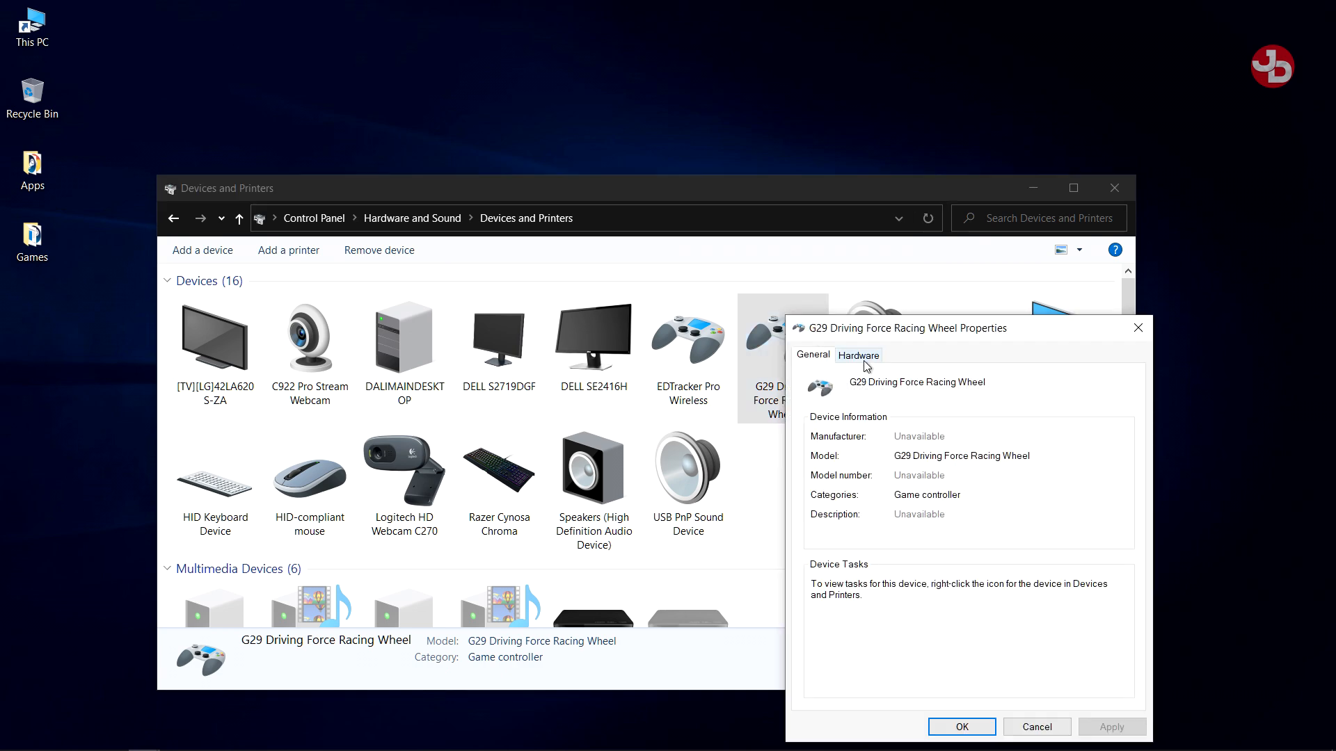
{"action": "left_click", "coordinate": [858, 354]}
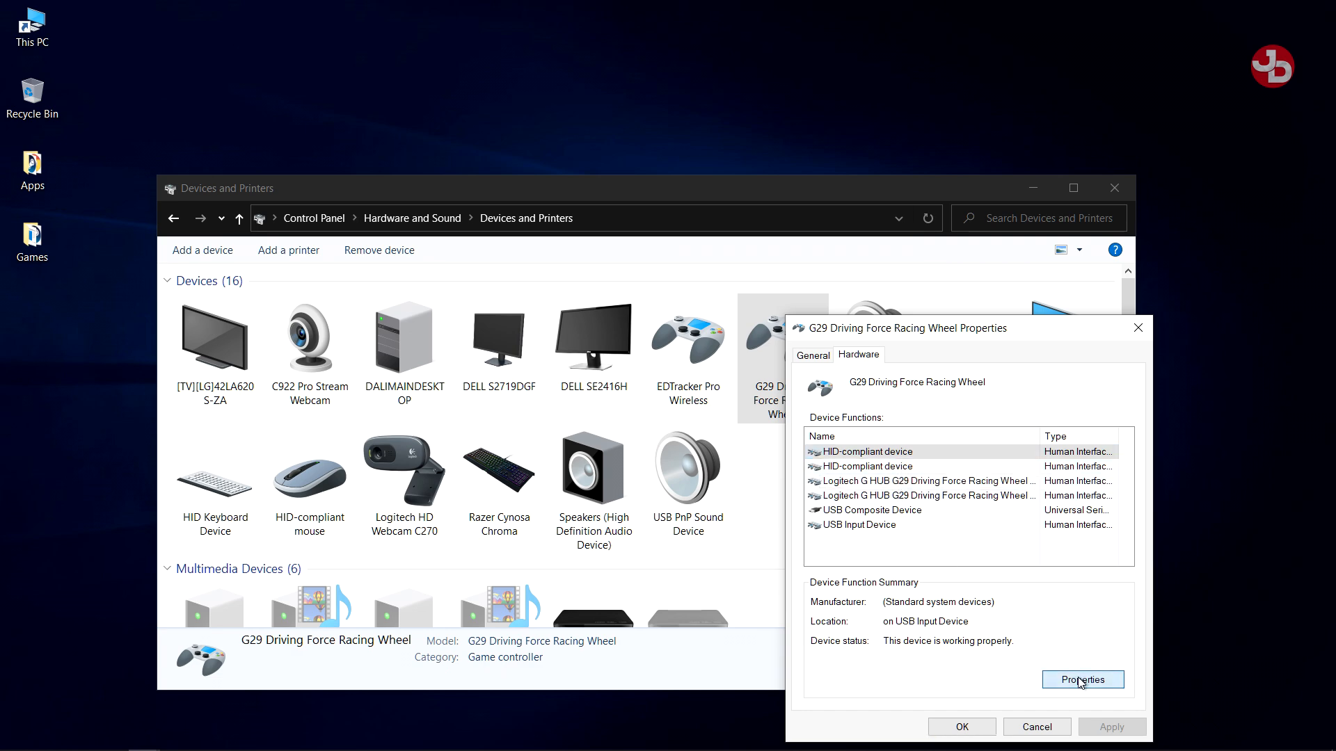
- Open the first HID-compliant device's properties and launch Update Driver from its Driver tab
{"action": "left_click", "coordinate": [1082, 679]}
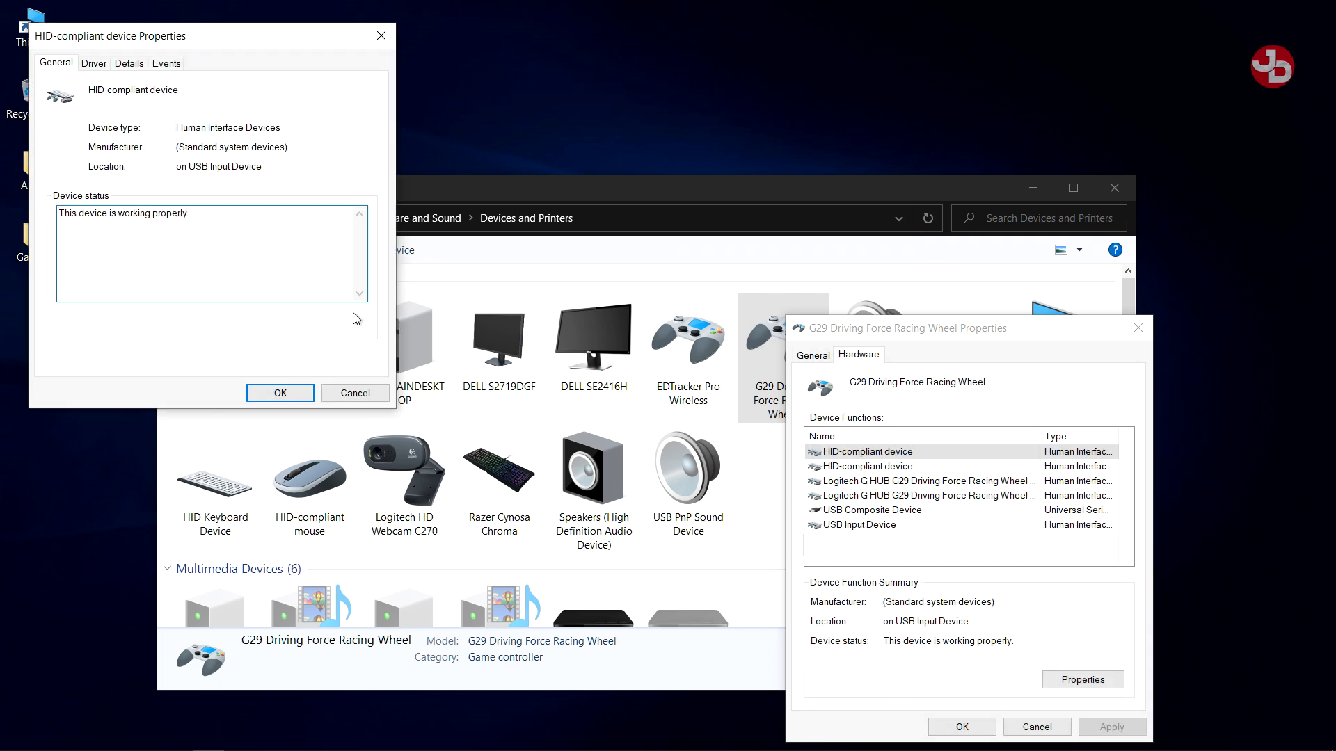
{"action": "left_click_drag", "start_coordinate": [109, 35], "coordinate": [534, 317]}
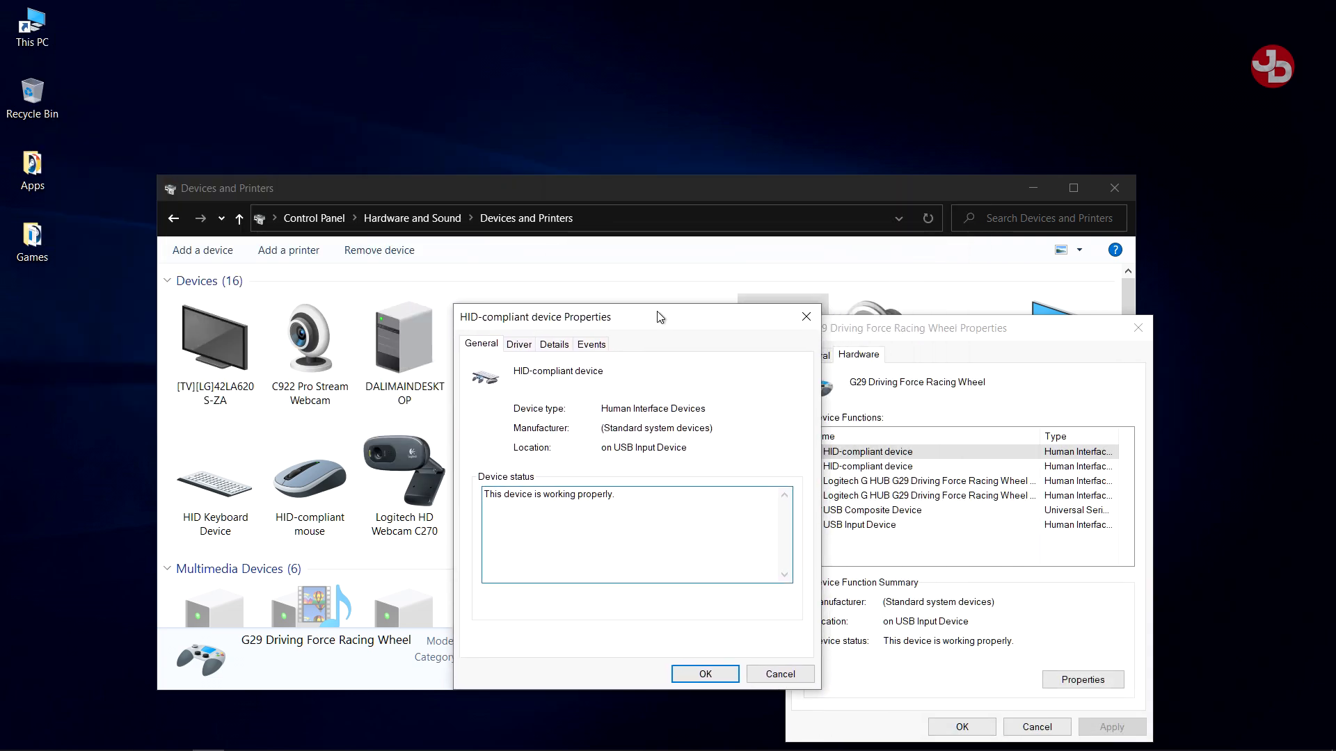
{"action": "left_click", "coordinate": [517, 343]}
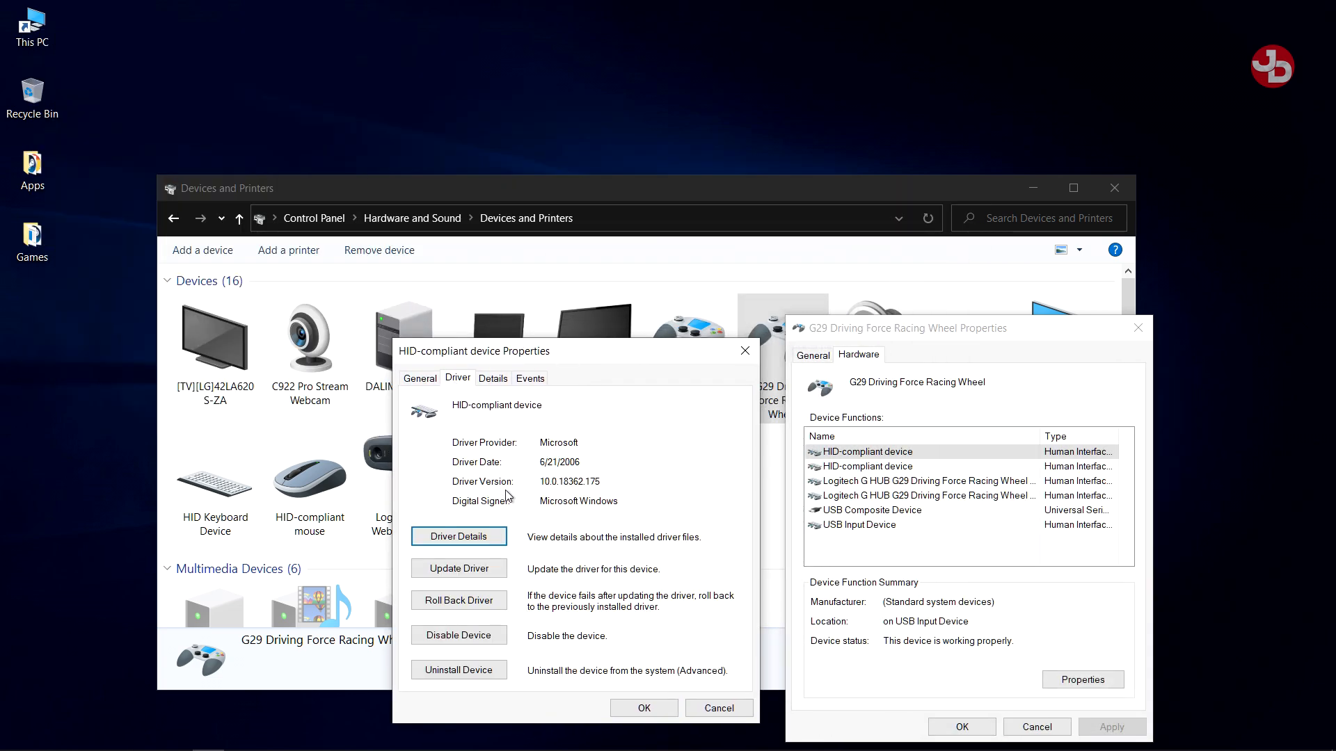
{"action": "left_click", "coordinate": [459, 568]}
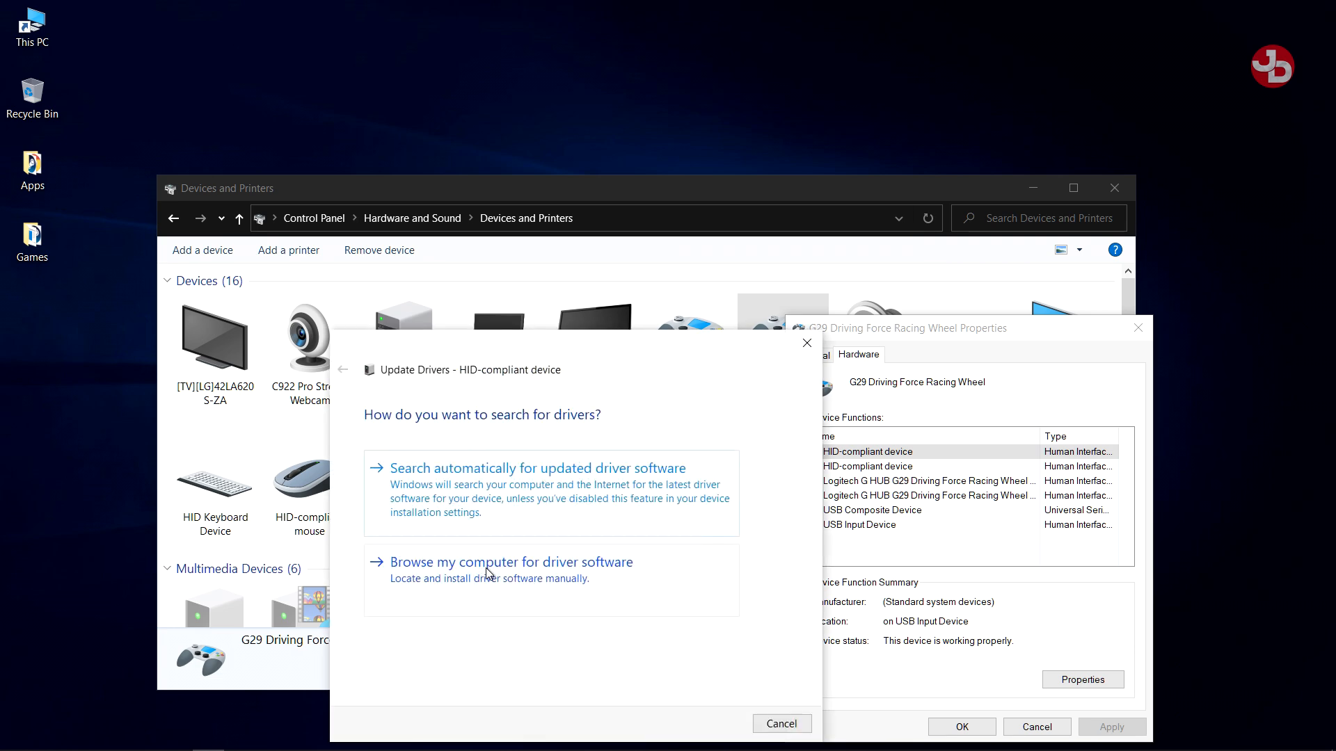
- Install the HID-compliant device driver manually from the computer's list, declining a restart
{"action": "left_click", "coordinate": [510, 561]}
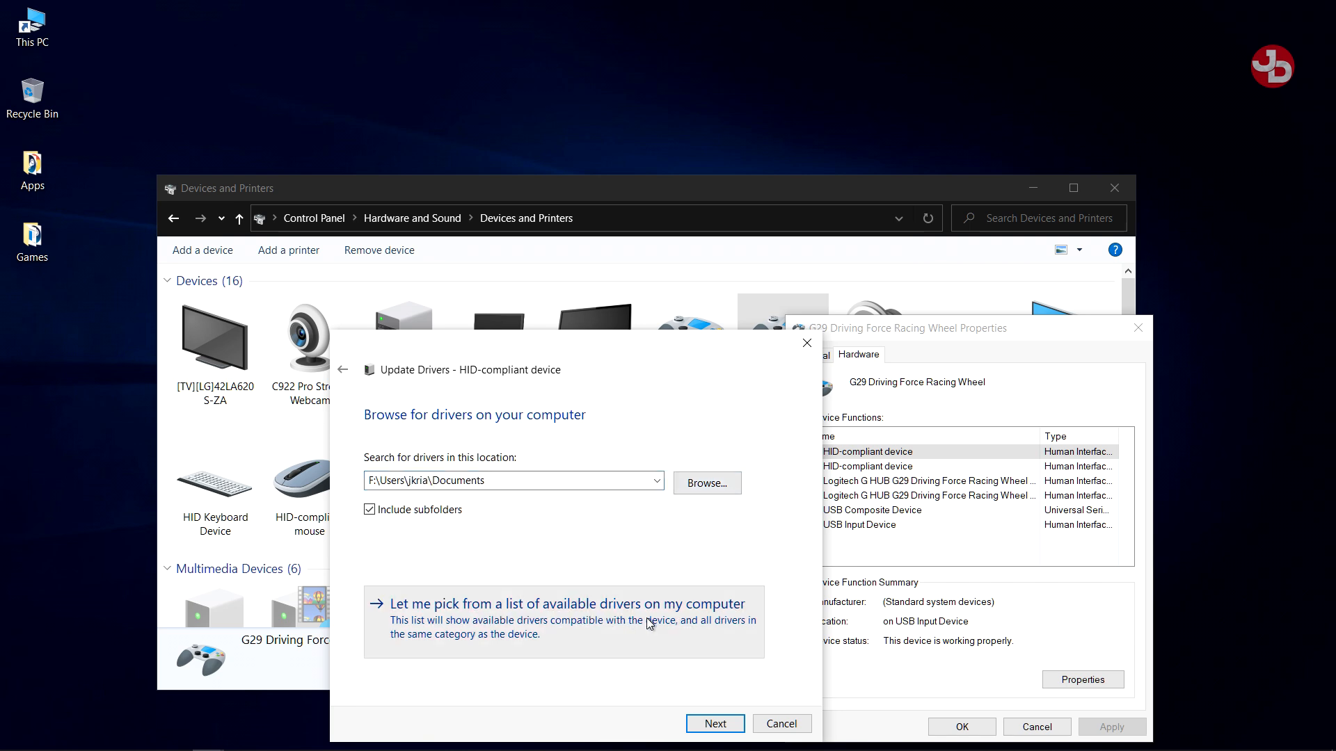
{"action": "left_click", "coordinate": [565, 611]}
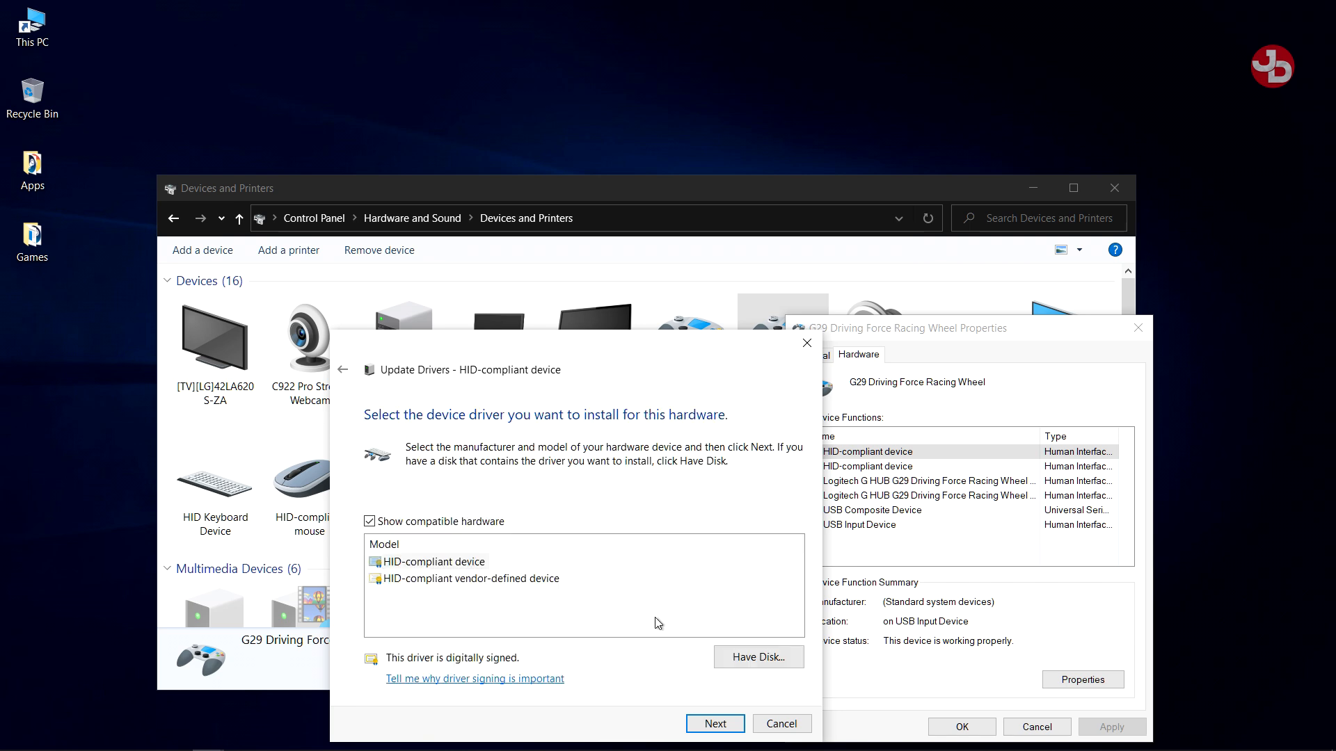
{"action": "left_click", "coordinate": [436, 561]}
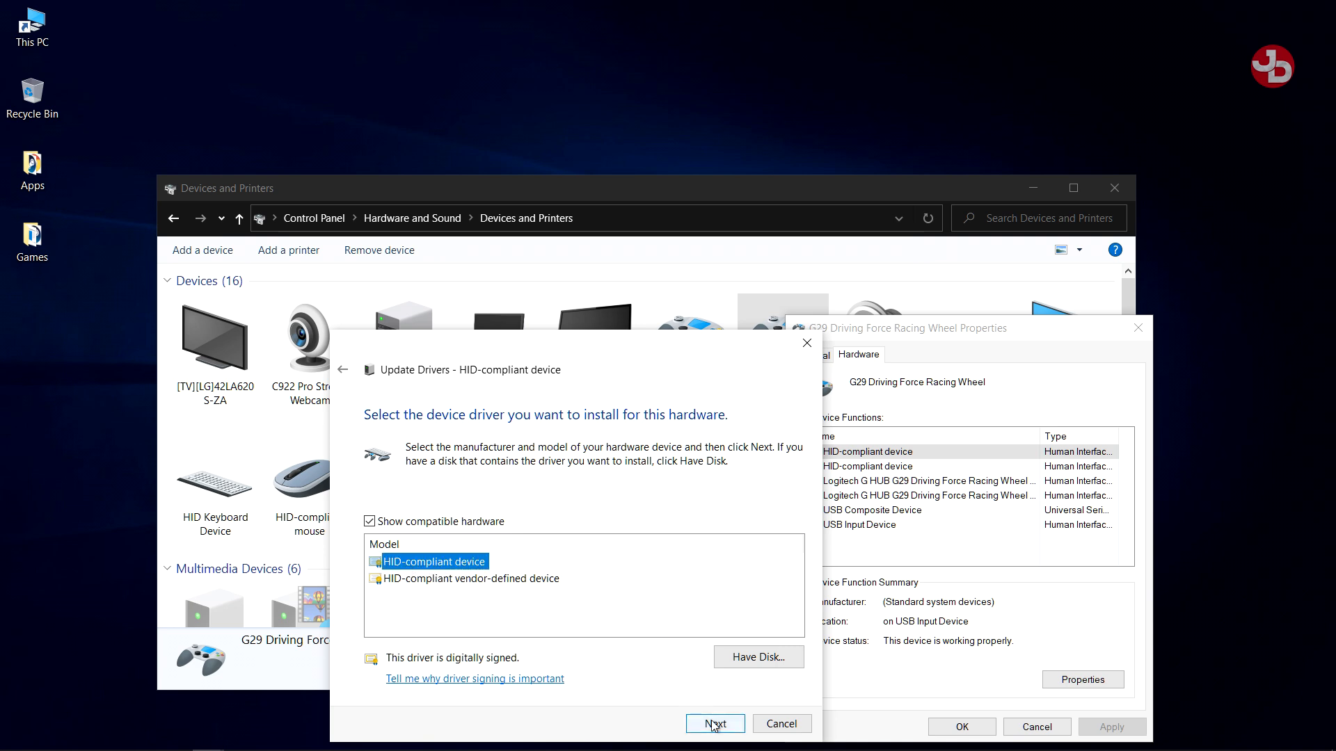
{"action": "left_click", "coordinate": [713, 724]}
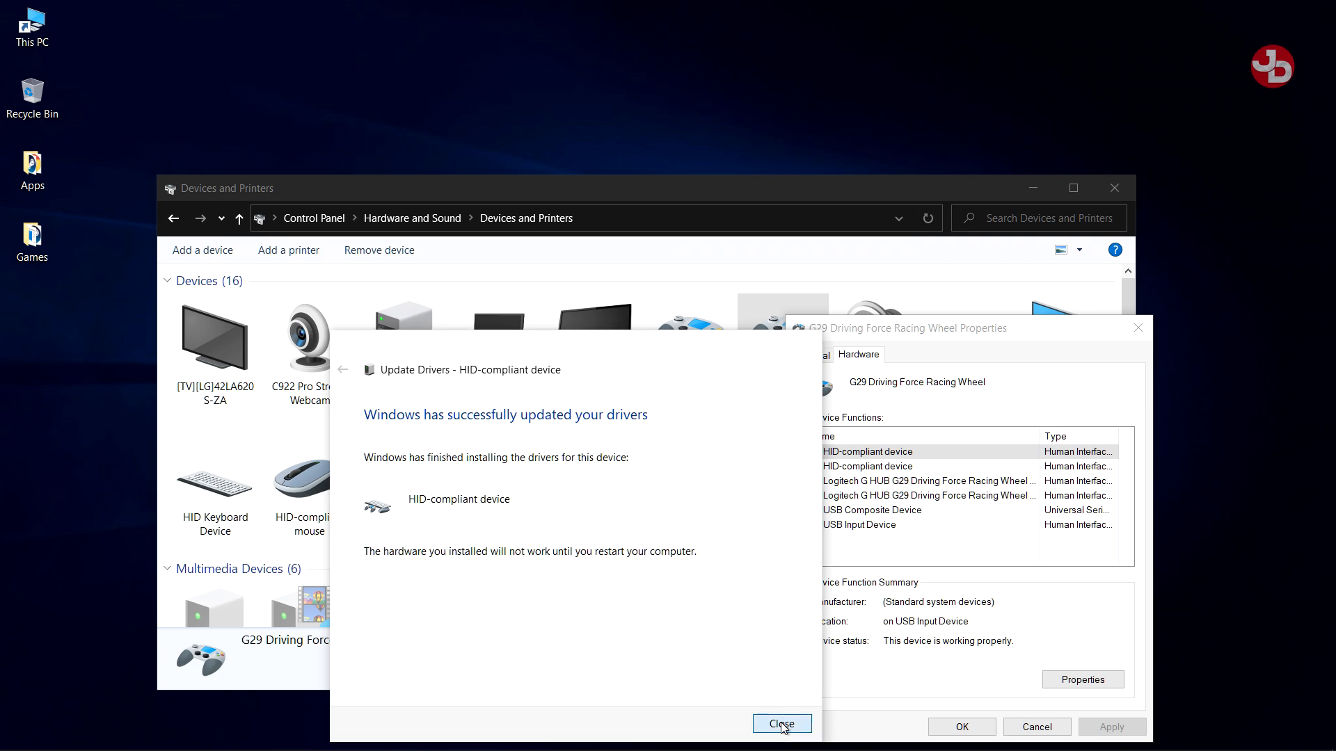
{"action": "left_click", "coordinate": [779, 723]}
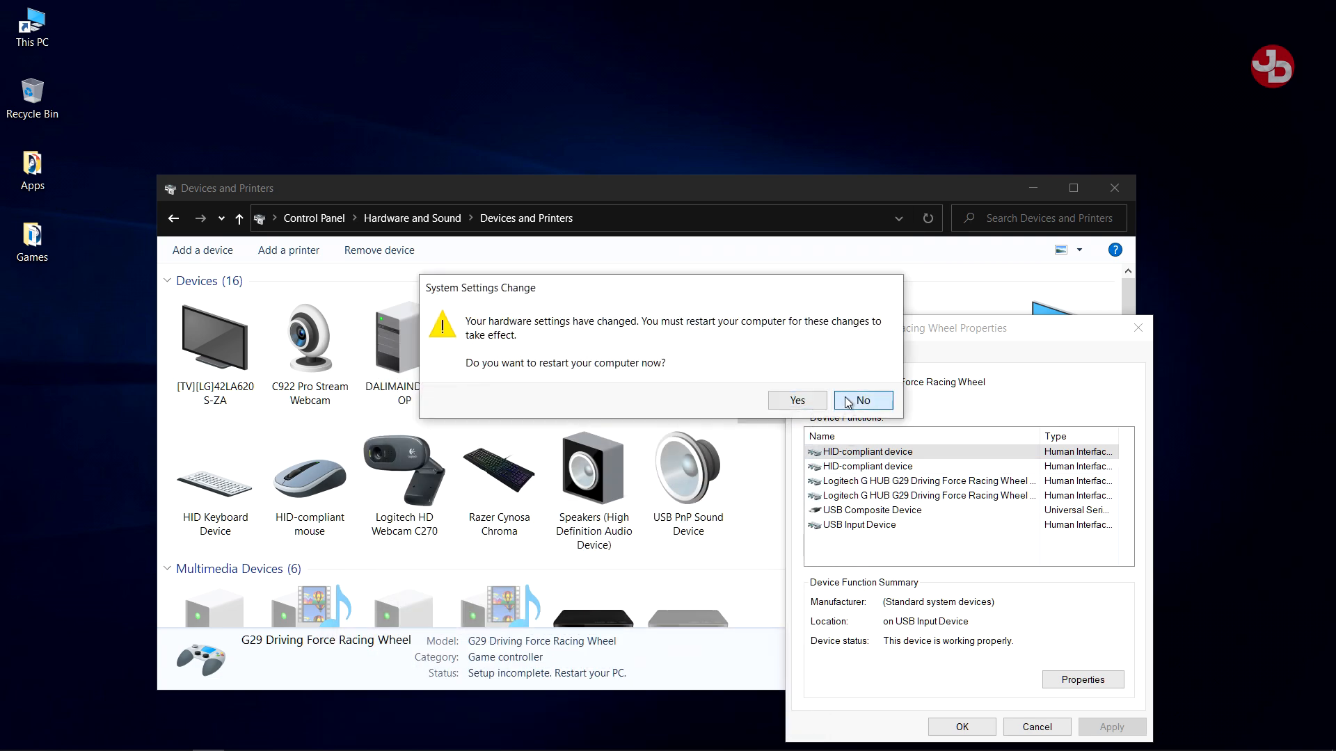
{"action": "left_click", "coordinate": [861, 401]}
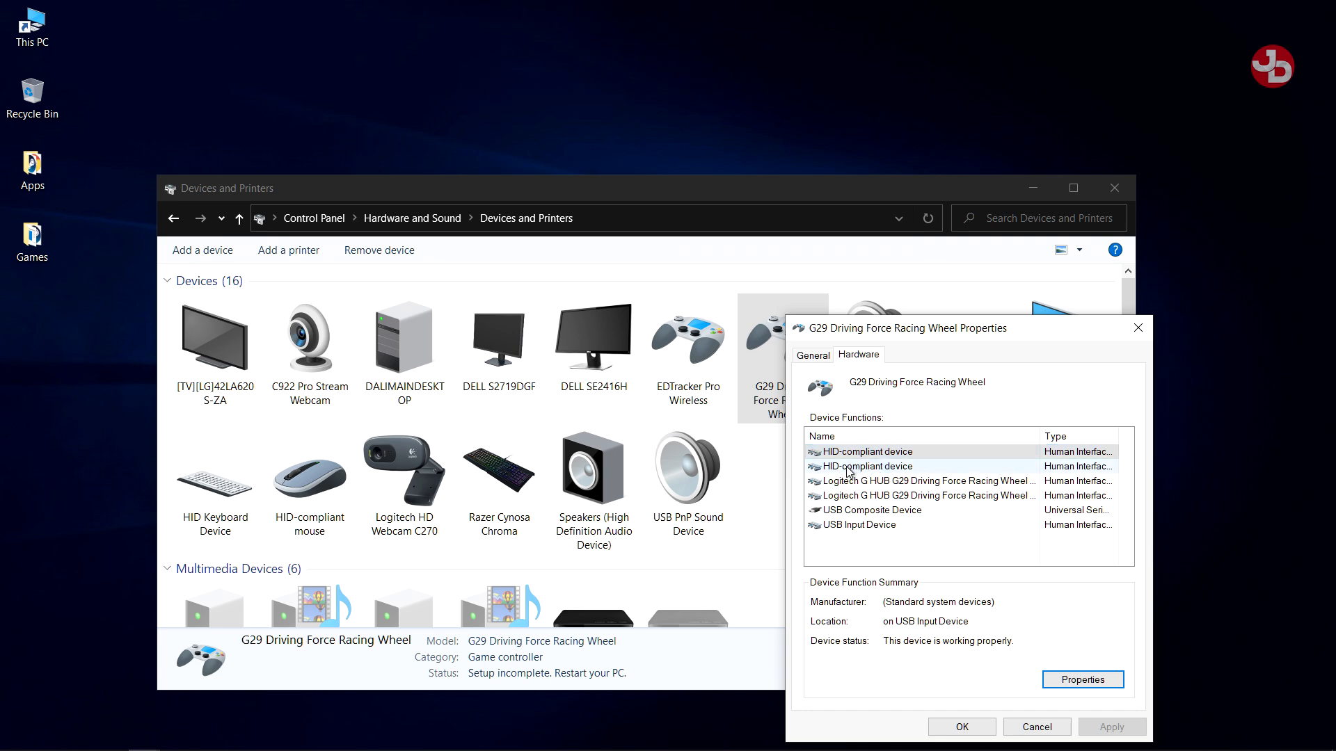
- Open the second HID-compliant device's properties and launch Update Driver from its Driver tab
{"action": "left_click", "coordinate": [864, 466]}
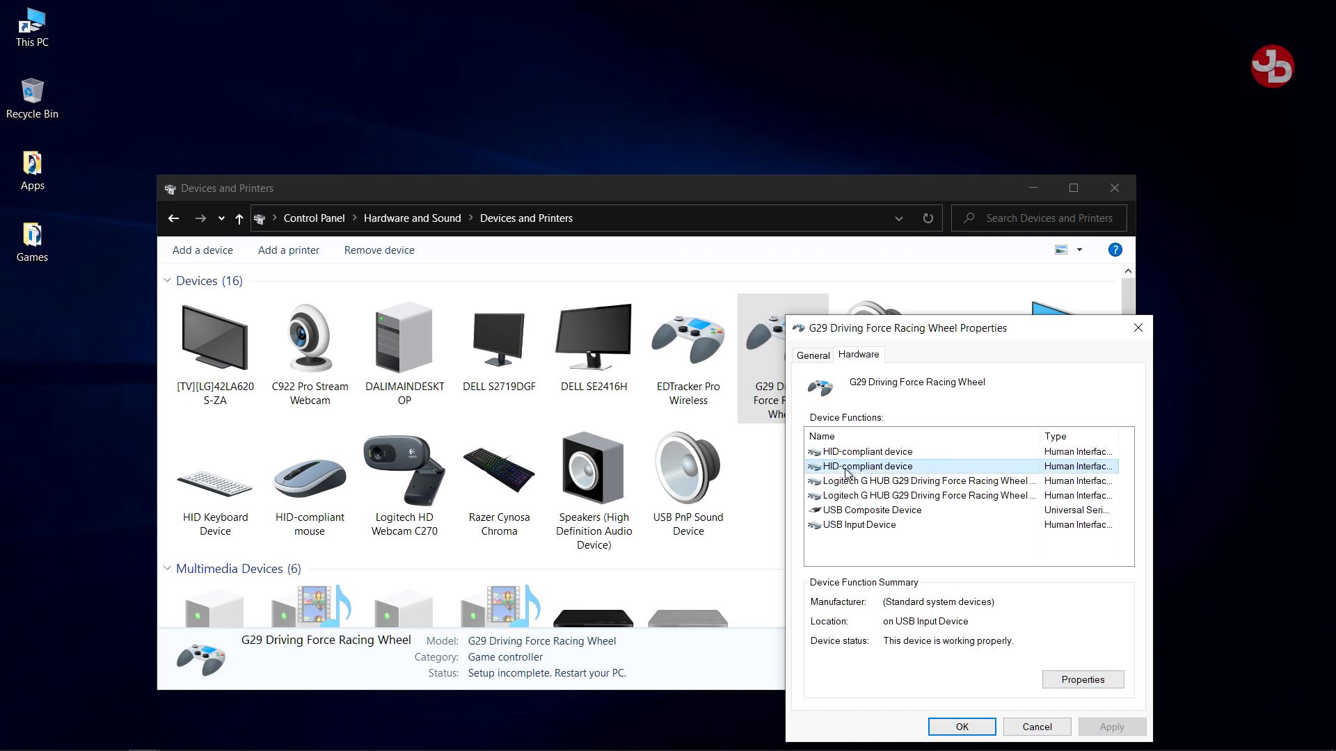
{"action": "mouse_move", "coordinate": [961, 717]}
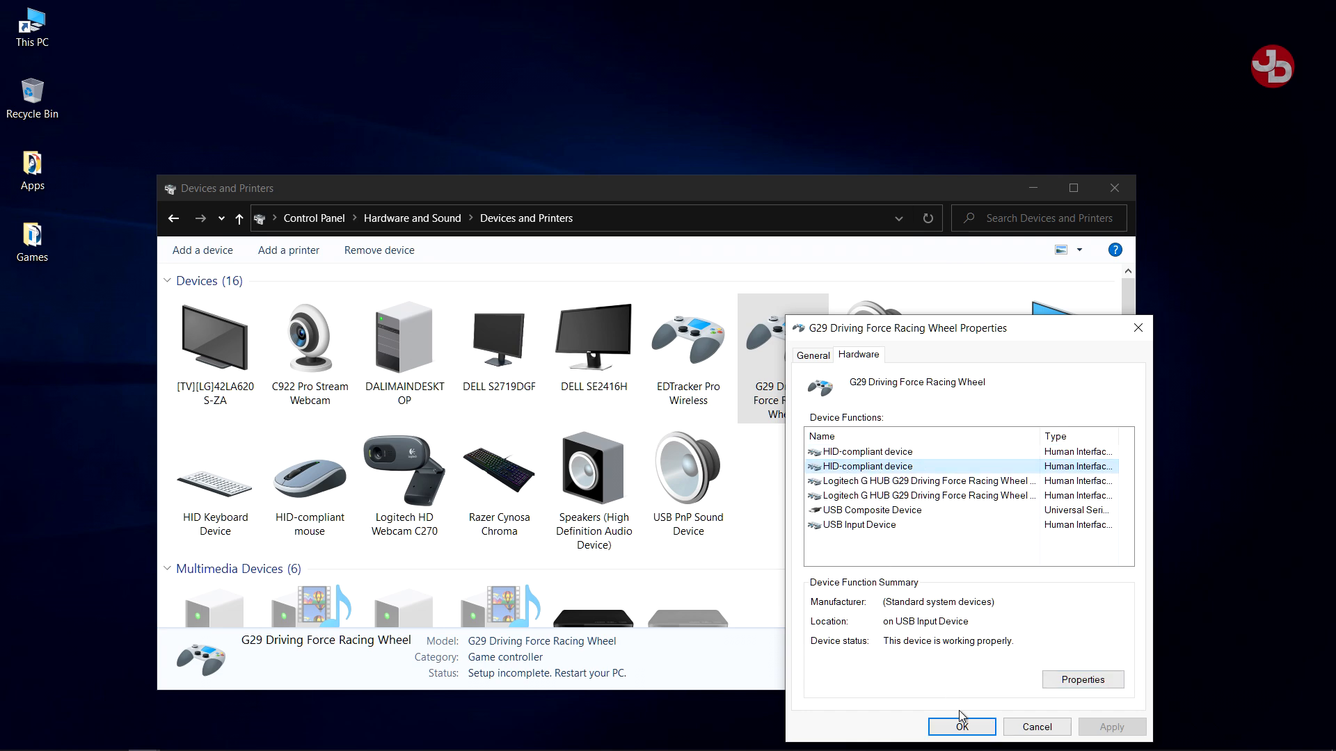
{"action": "left_click", "coordinate": [1082, 679]}
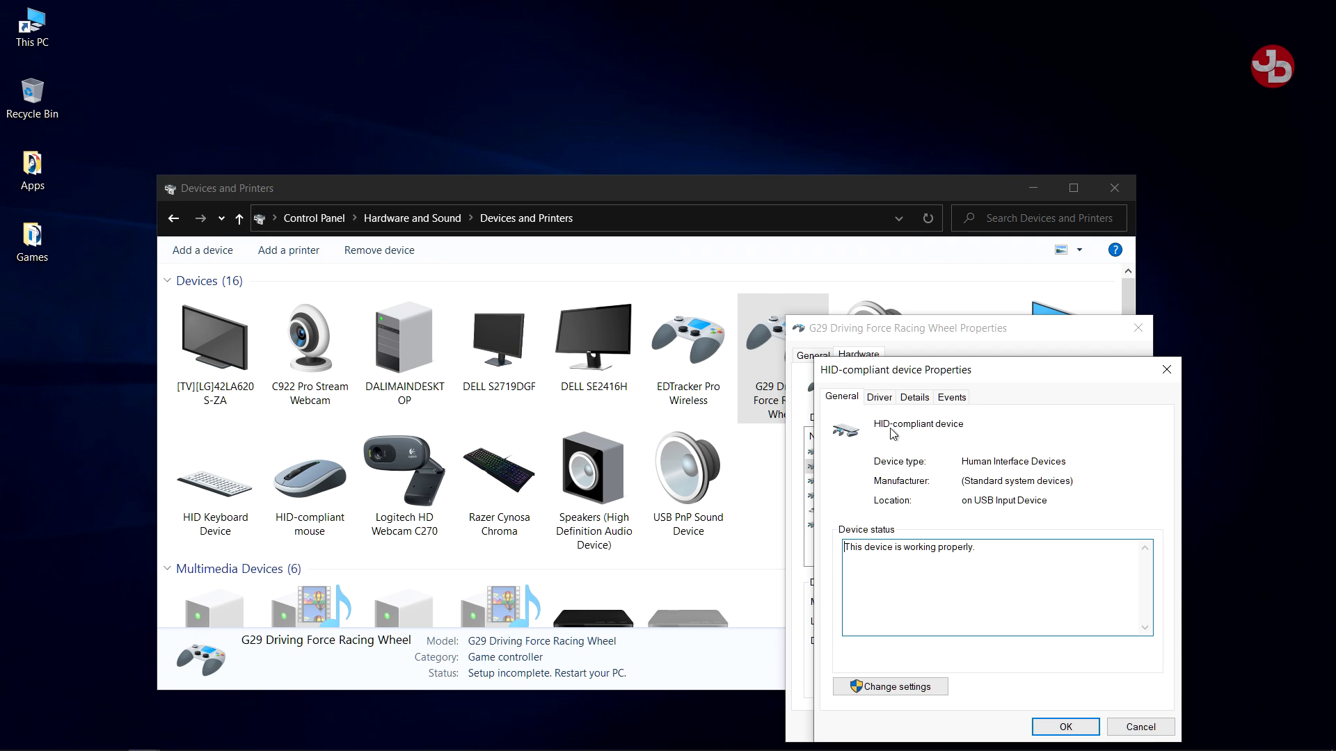
{"action": "mouse_move", "coordinate": [909, 627]}
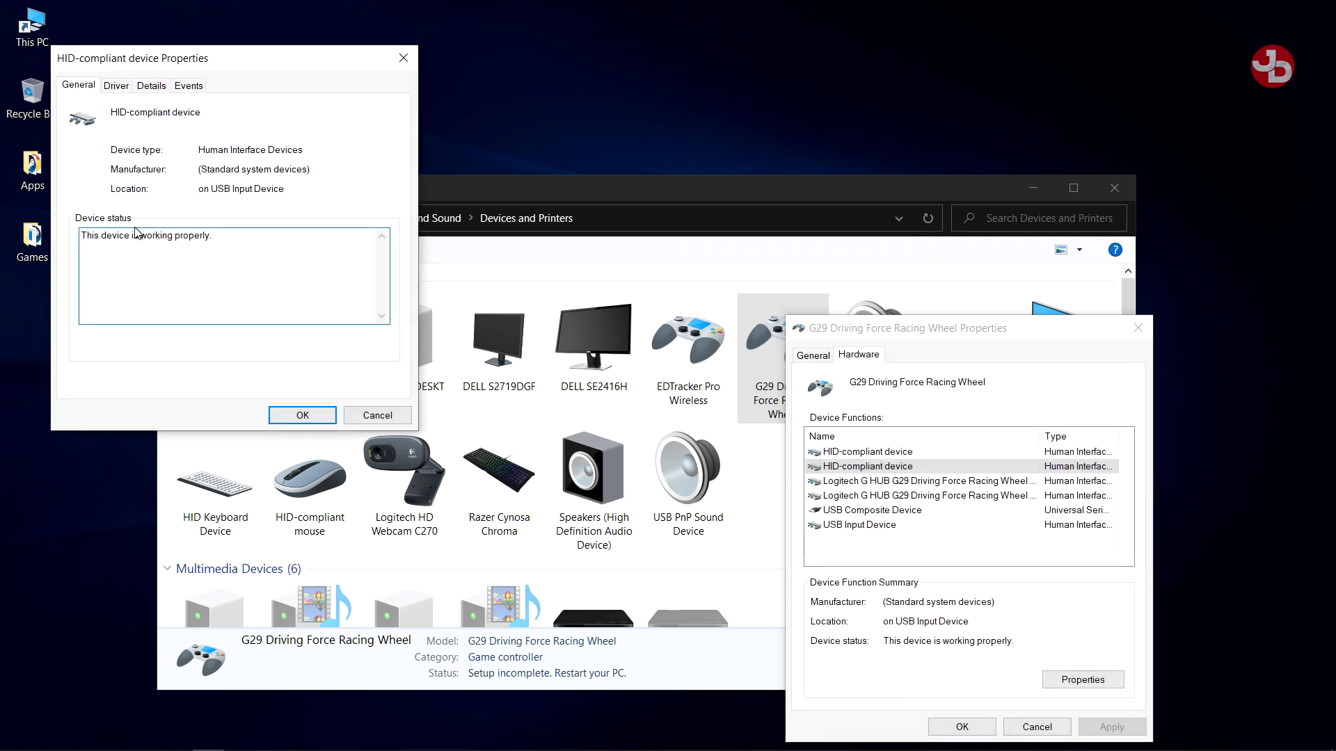
{"action": "left_click", "coordinate": [114, 85]}
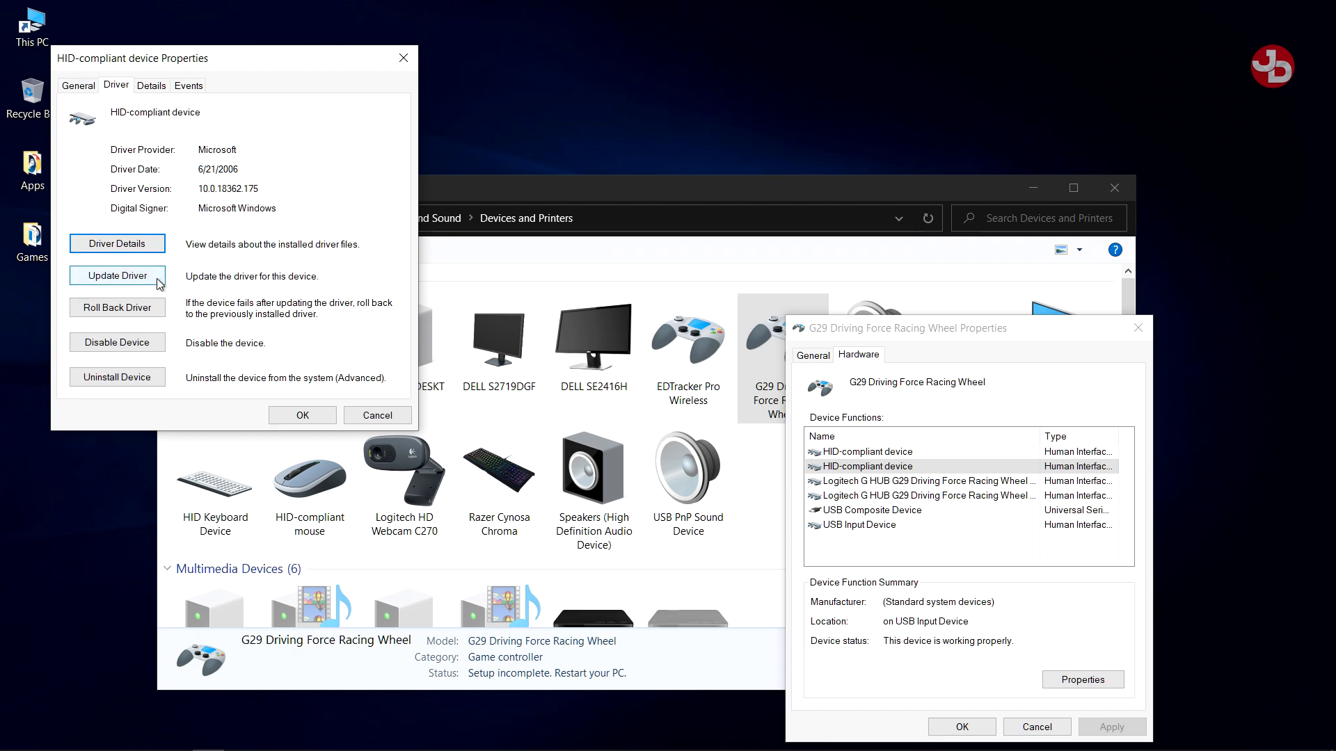
{"action": "left_click", "coordinate": [117, 276]}
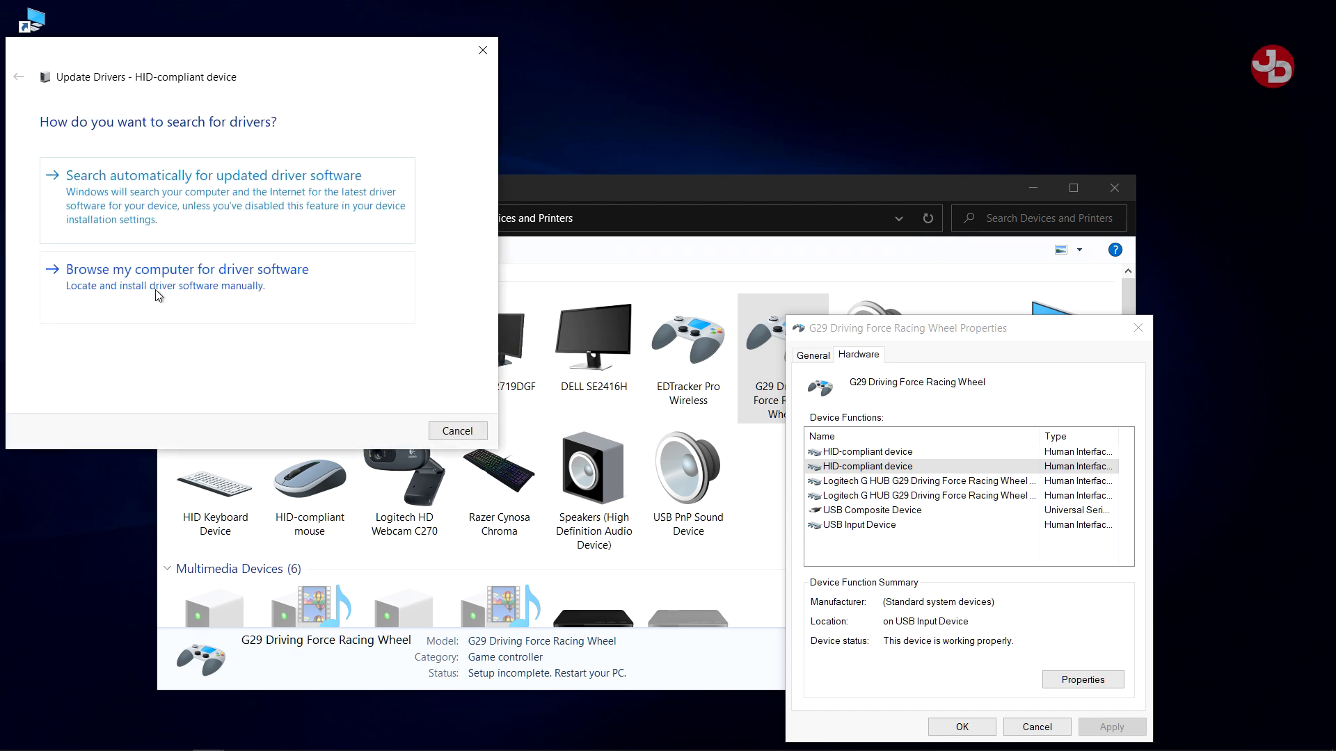
- Install the HID-compliant device driver from the local list, then close properties and answer restart prompt
{"action": "left_click", "coordinate": [186, 277]}
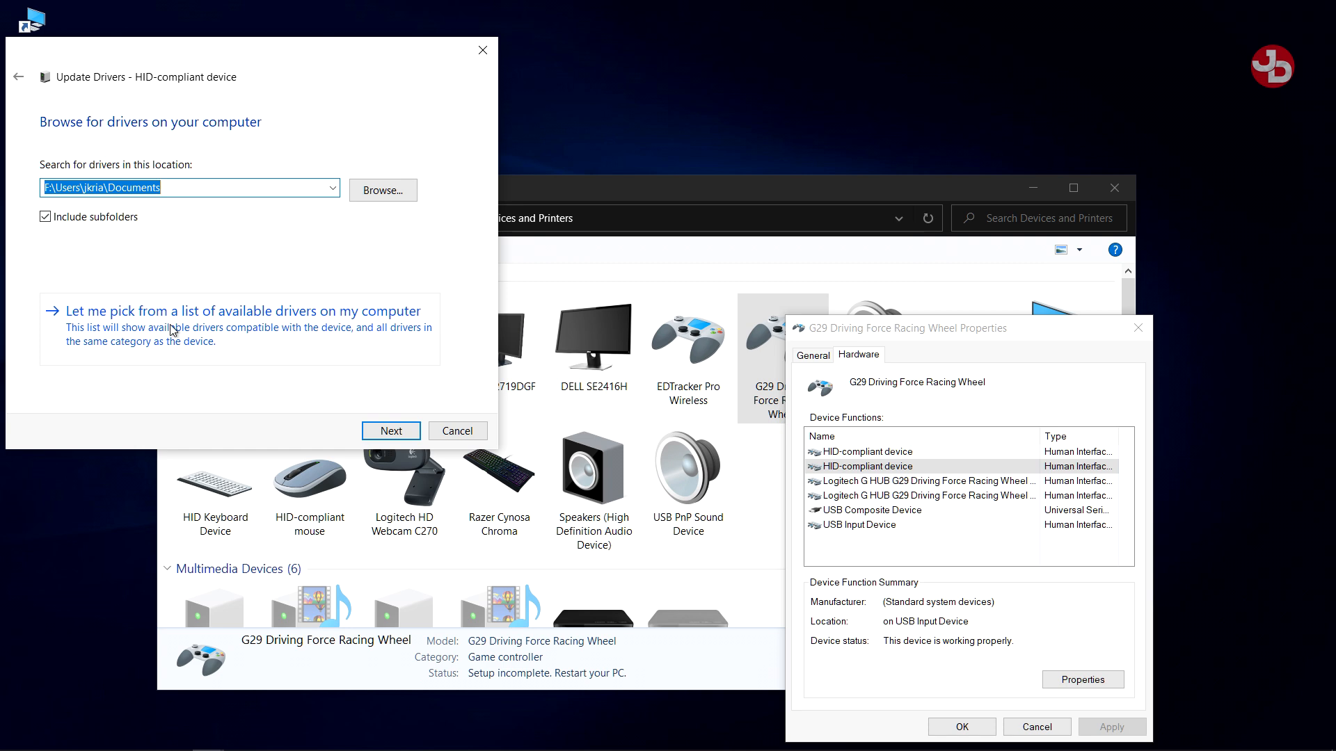
{"action": "left_click", "coordinate": [239, 311]}
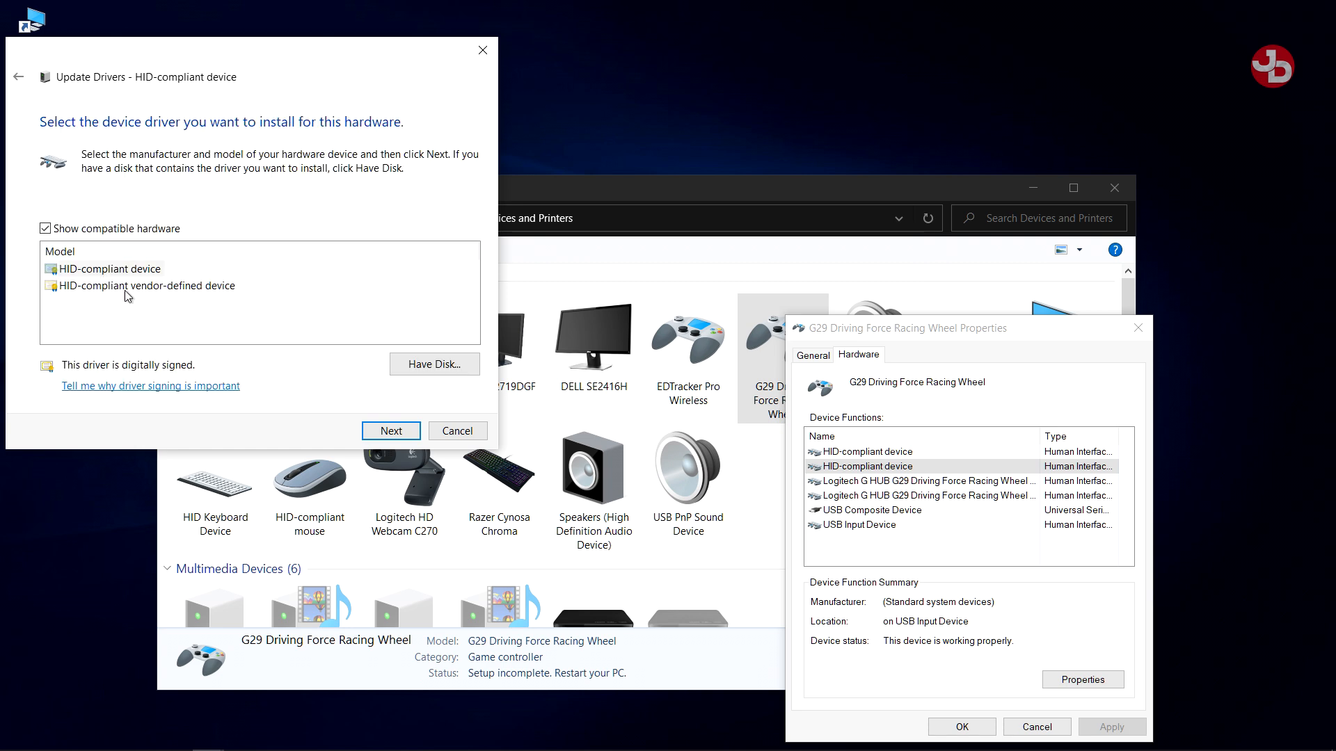
{"action": "left_click", "coordinate": [109, 268]}
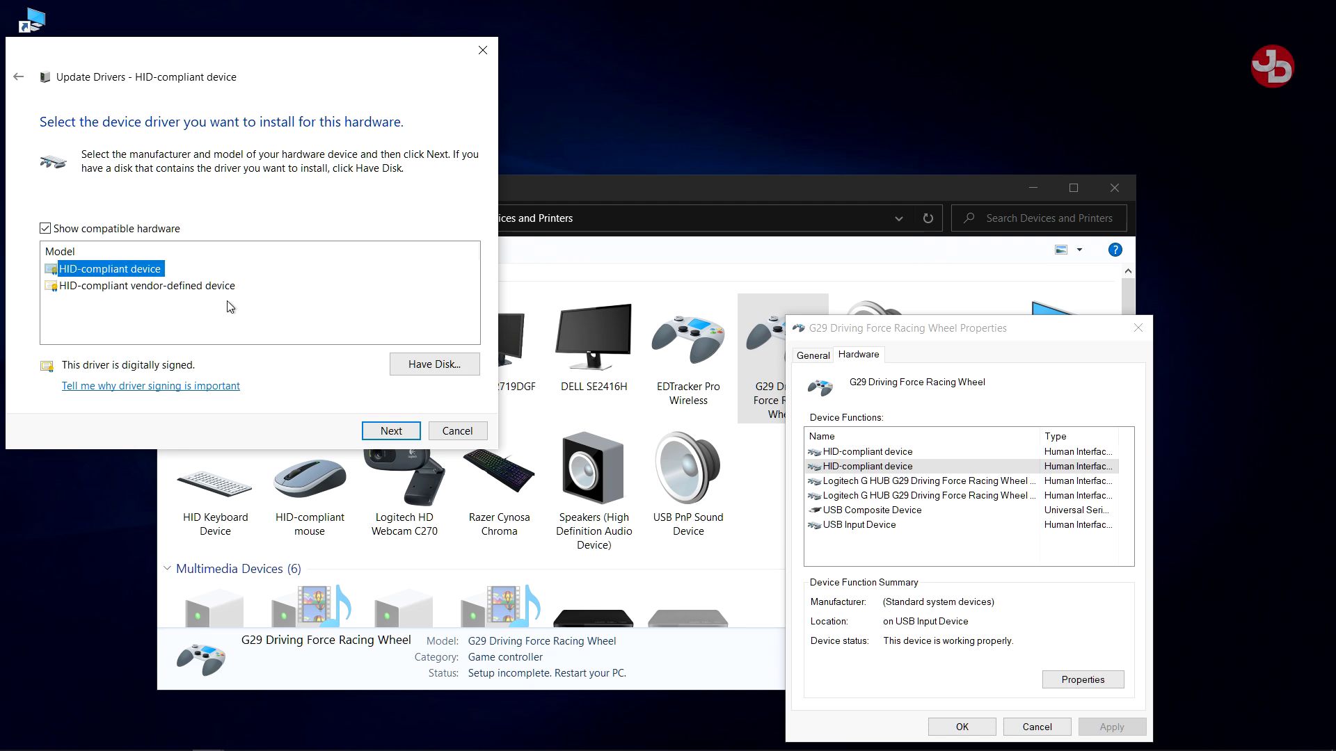
{"action": "left_click", "coordinate": [391, 430]}
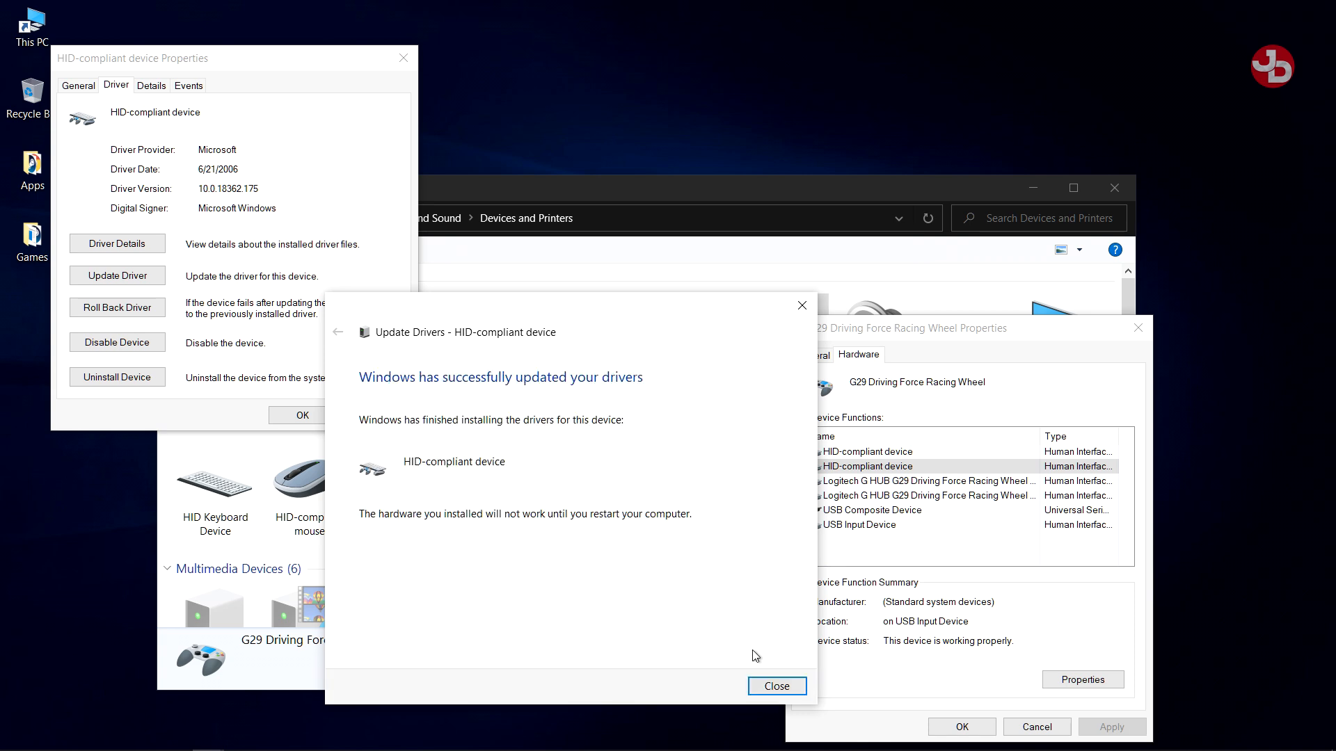
{"action": "left_click", "coordinate": [774, 686]}
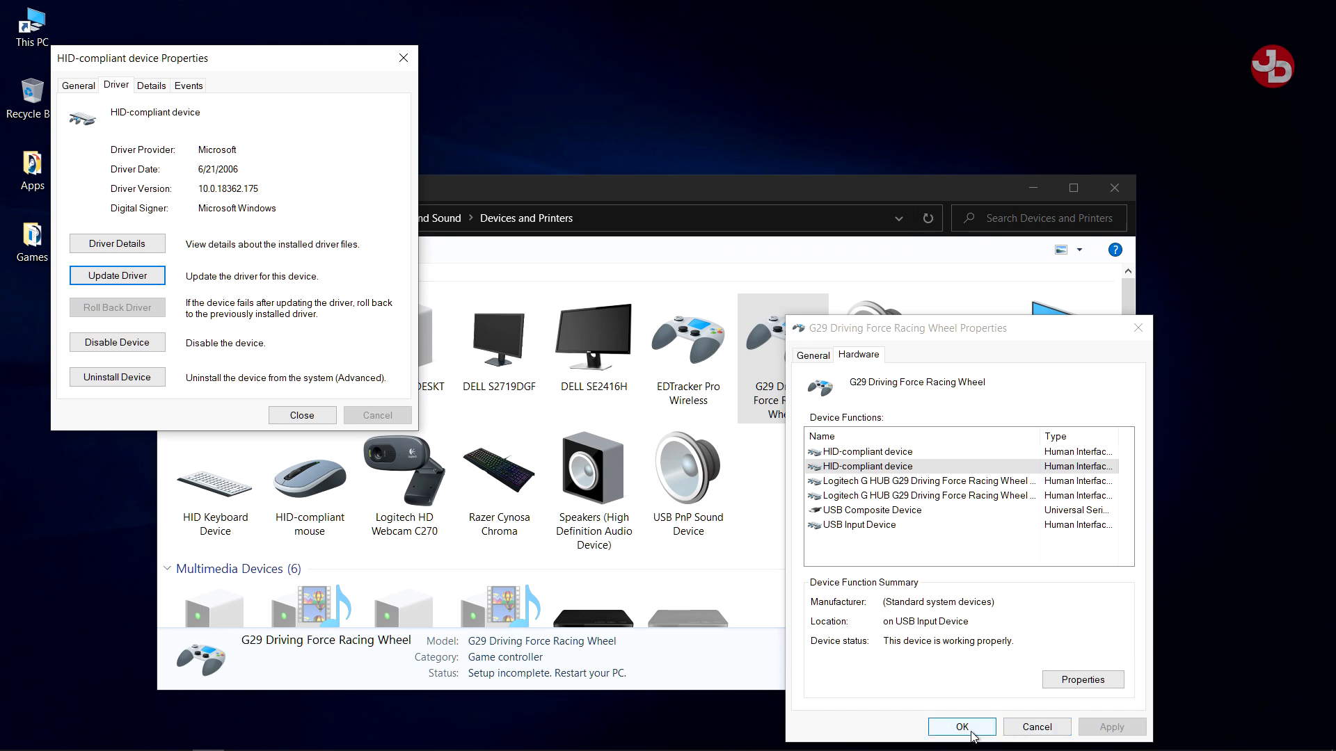
{"action": "left_click", "coordinate": [960, 726]}
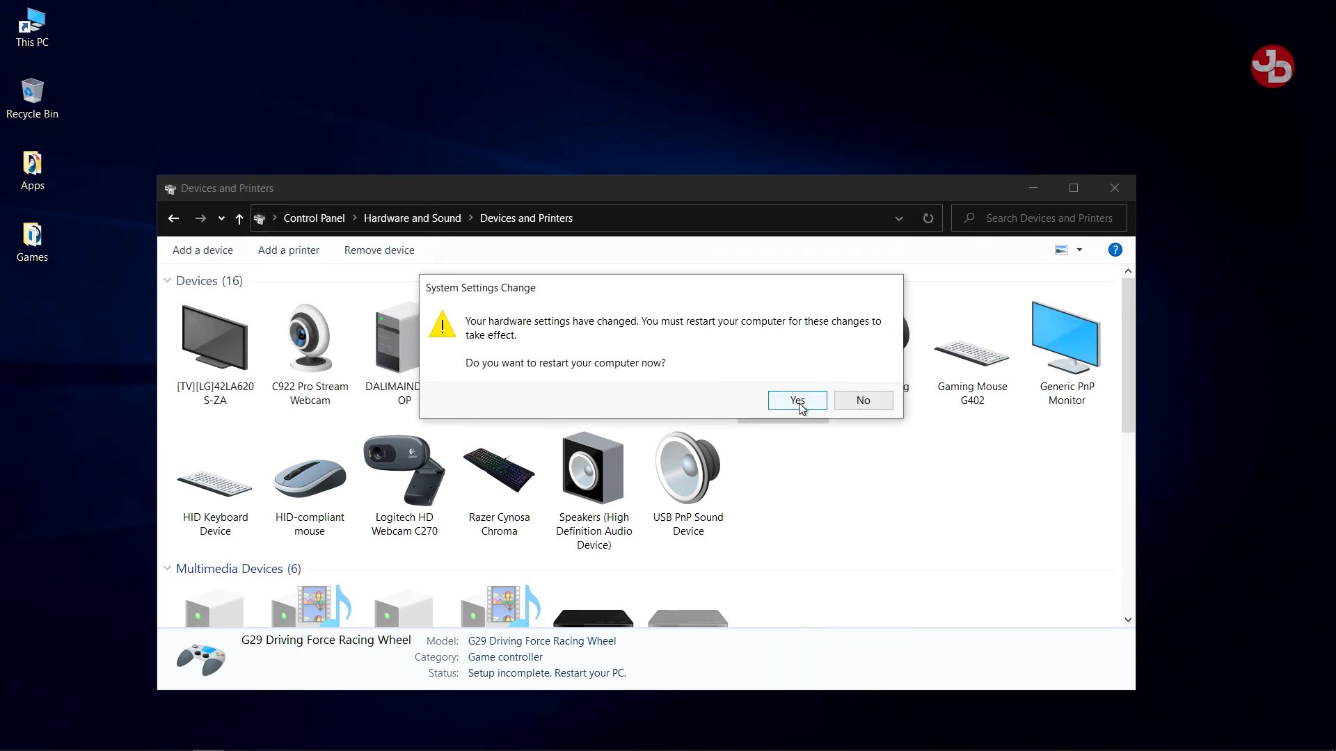
{"action": "left_click", "coordinate": [862, 400]}
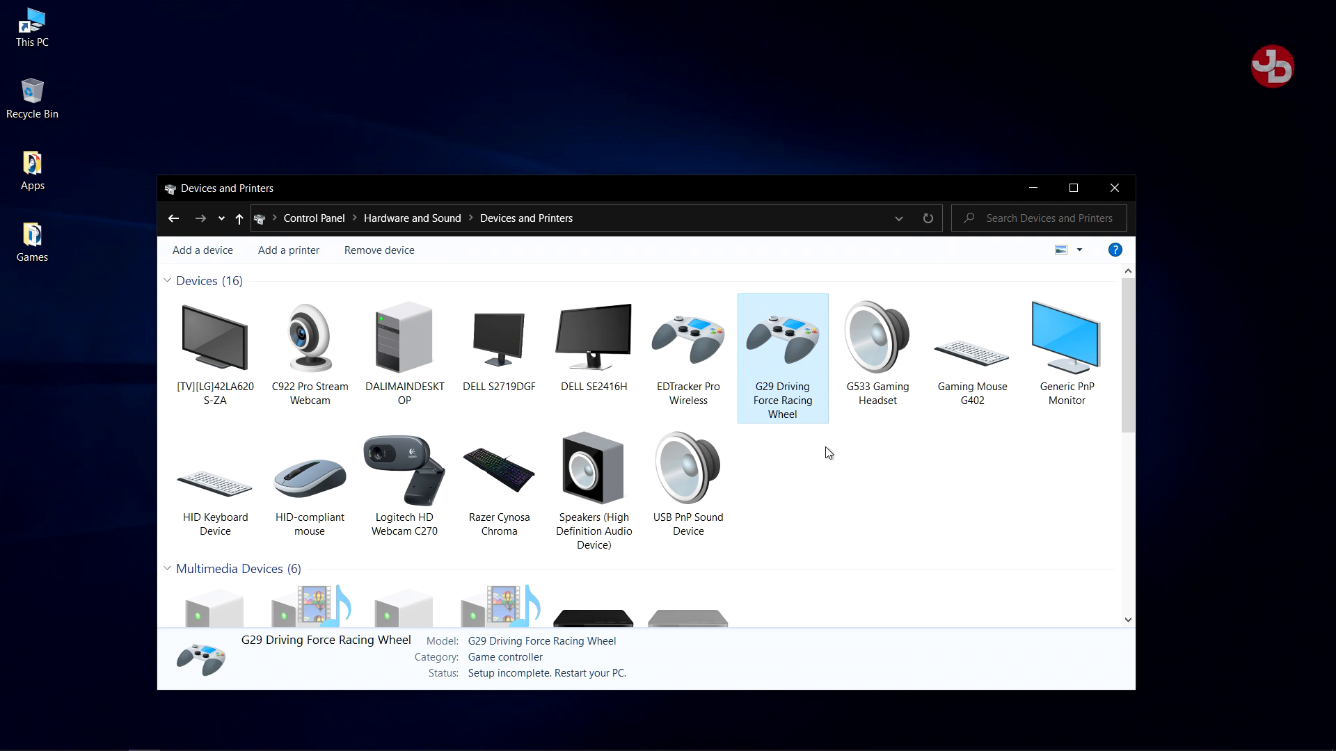
- Deselect the G29 wheel by clicking an empty area of the device list
{"action": "left_click", "coordinate": [831, 475]}
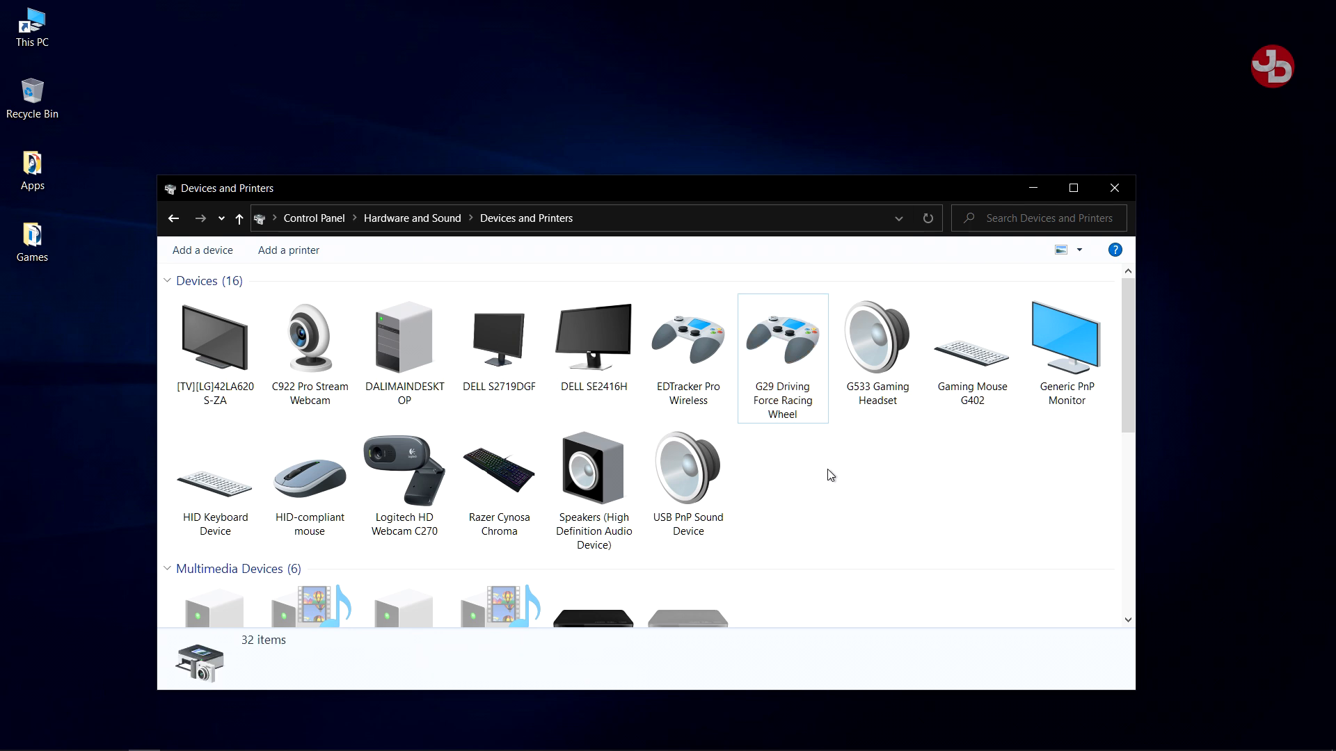
{"action": "mouse_move", "coordinate": [849, 481]}
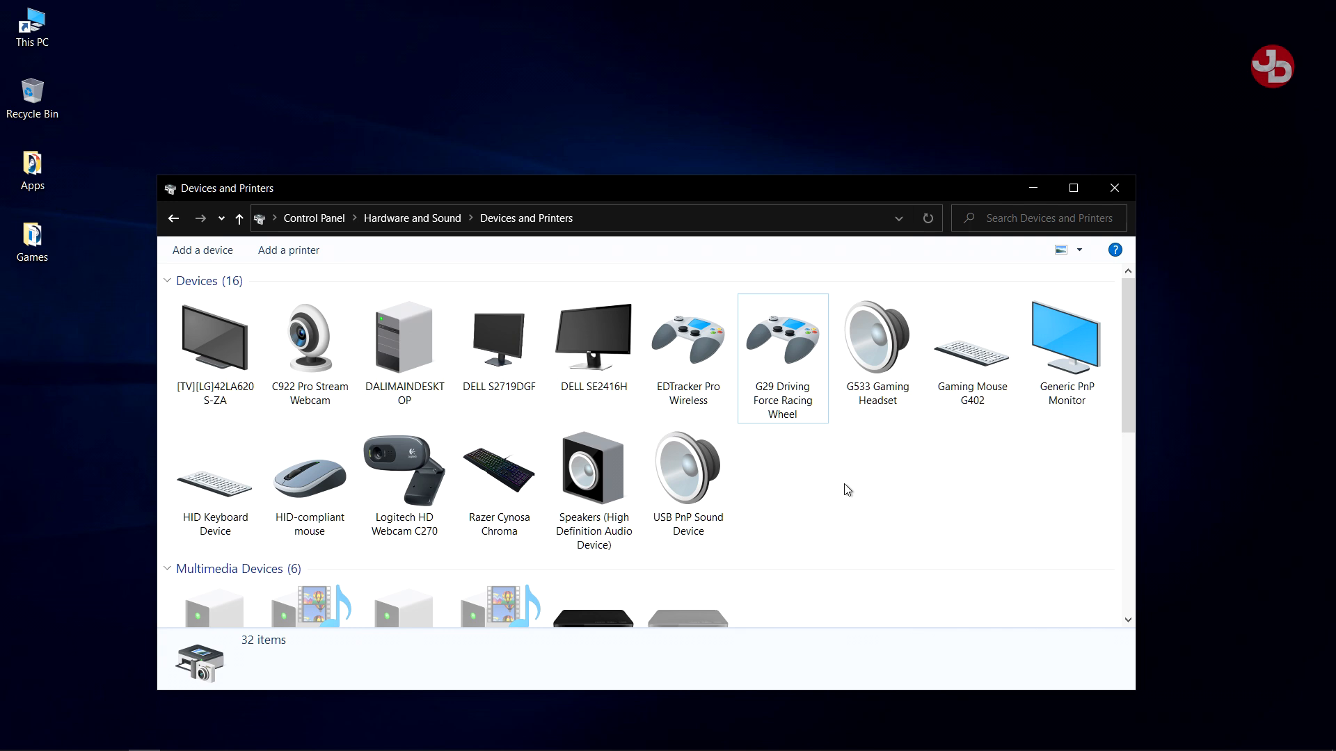
{"action": "mouse_move", "coordinate": [828, 466]}
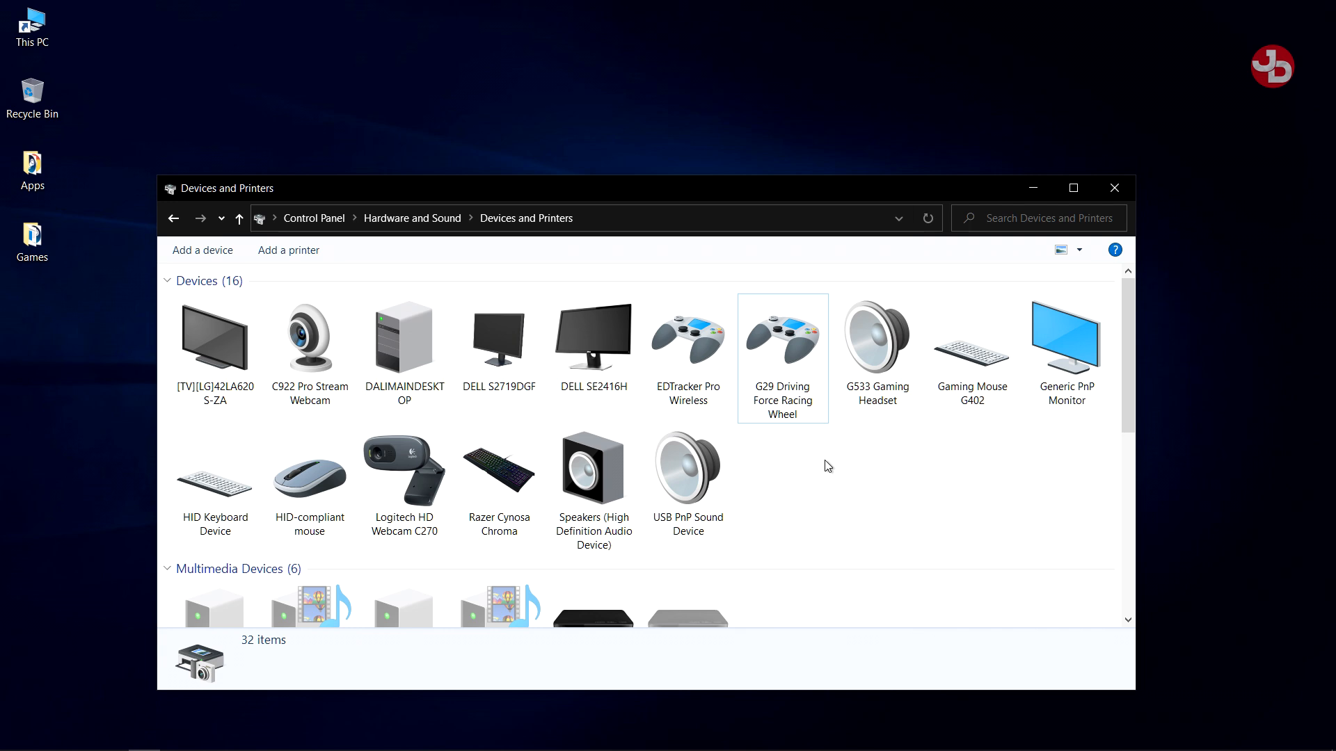
{"action": "mouse_move", "coordinate": [849, 482]}
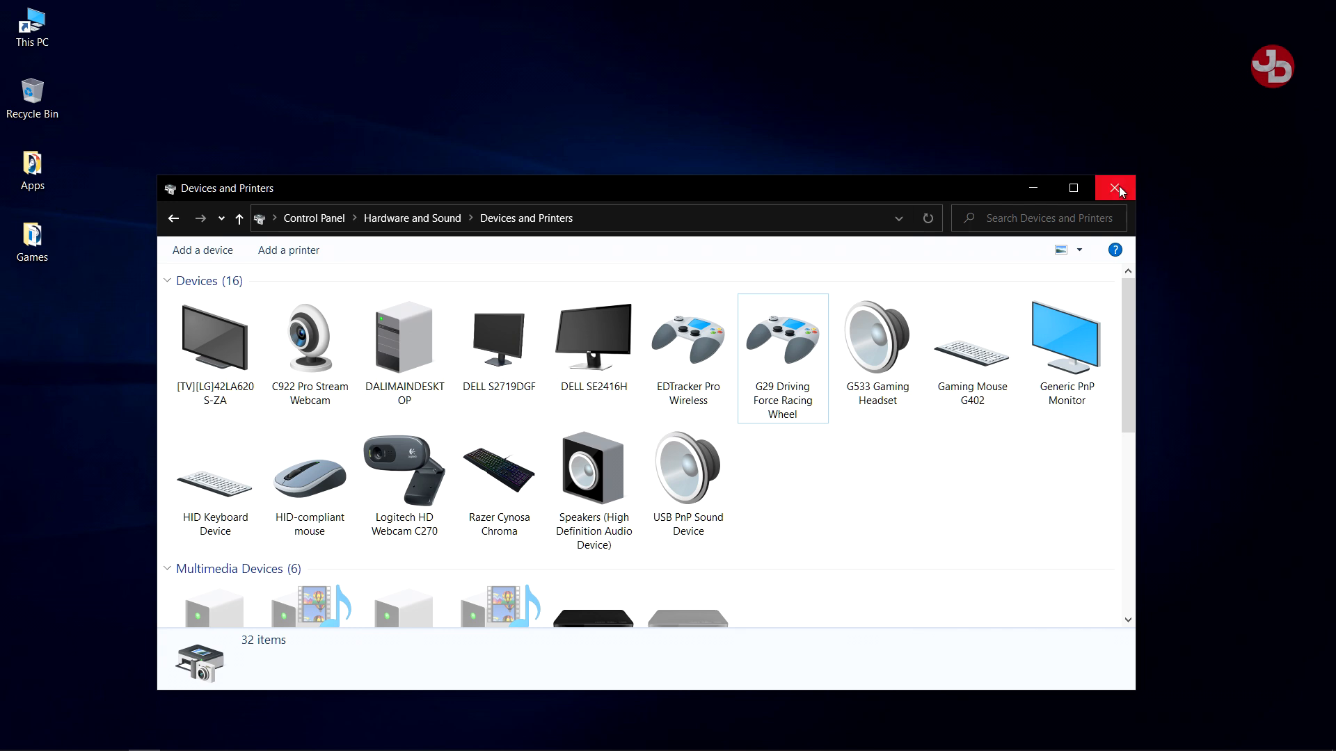
{"action": "mouse_move", "coordinate": [1115, 188]}
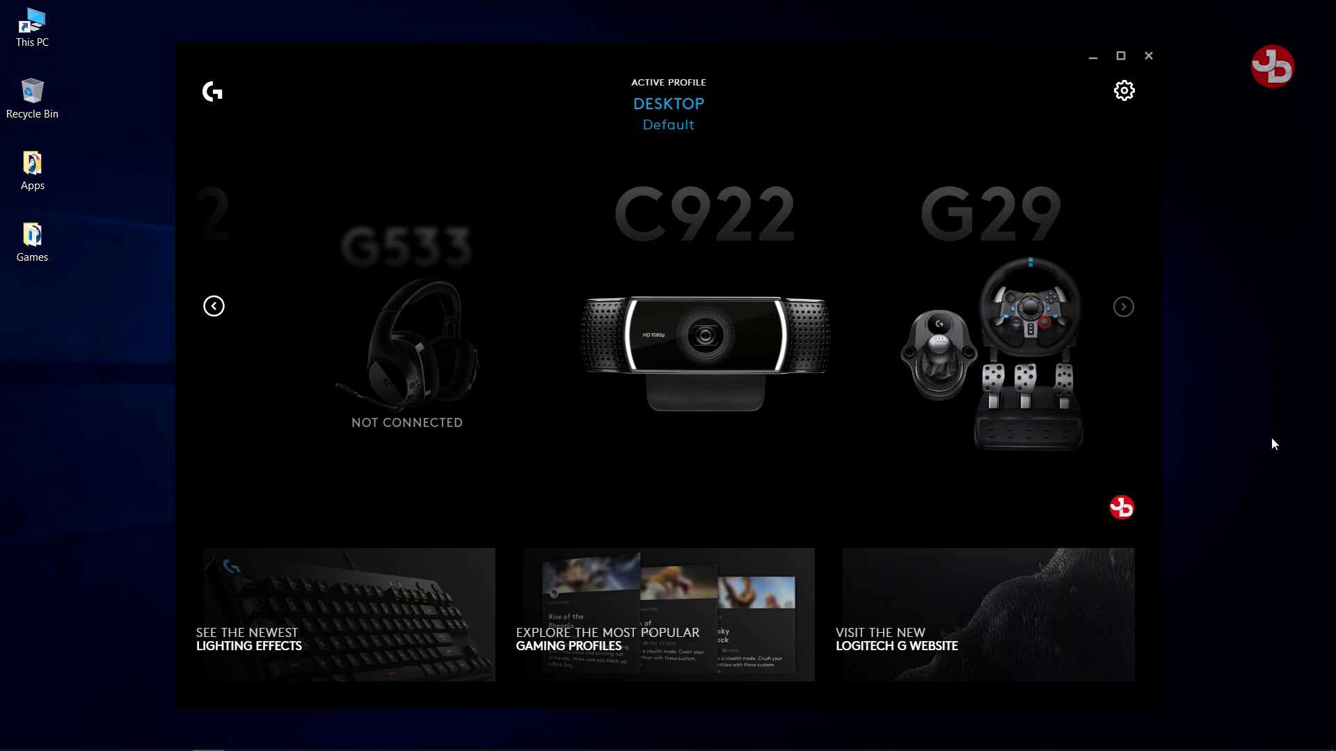
{"action": "mouse_move", "coordinate": [1234, 505]}
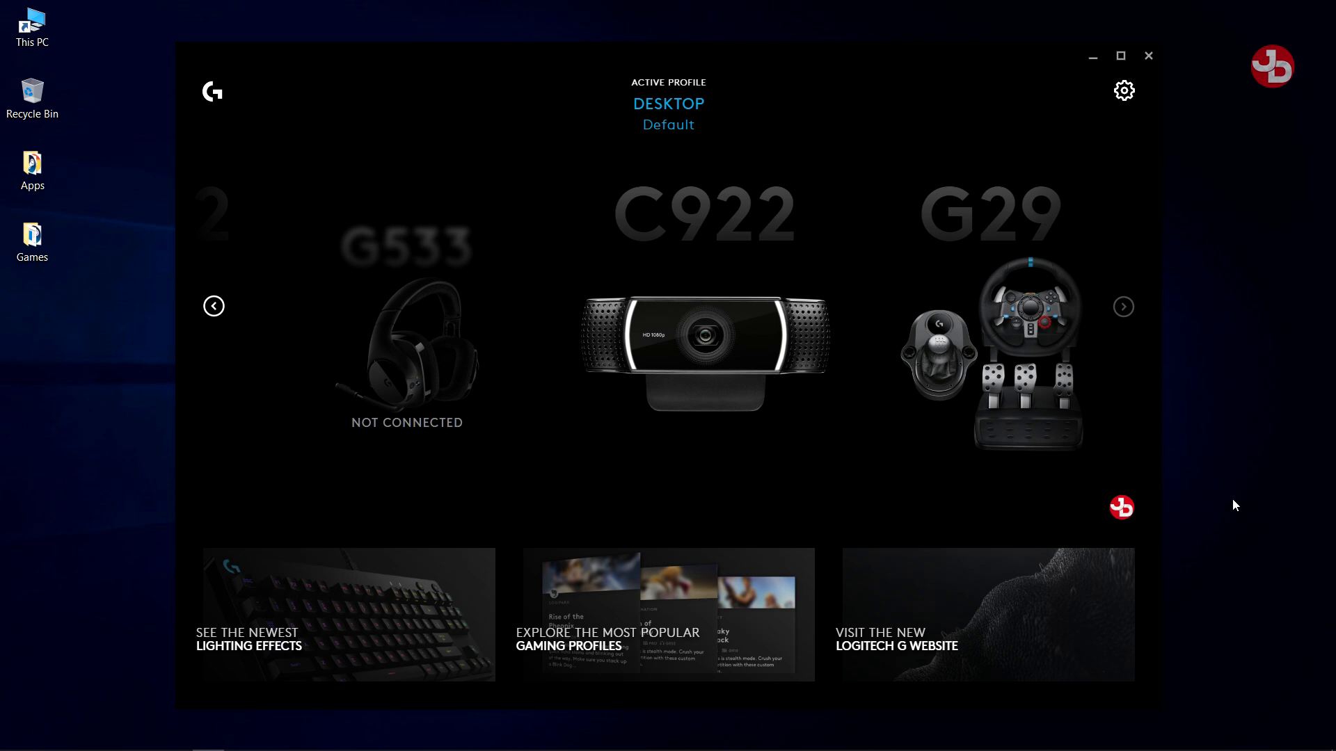